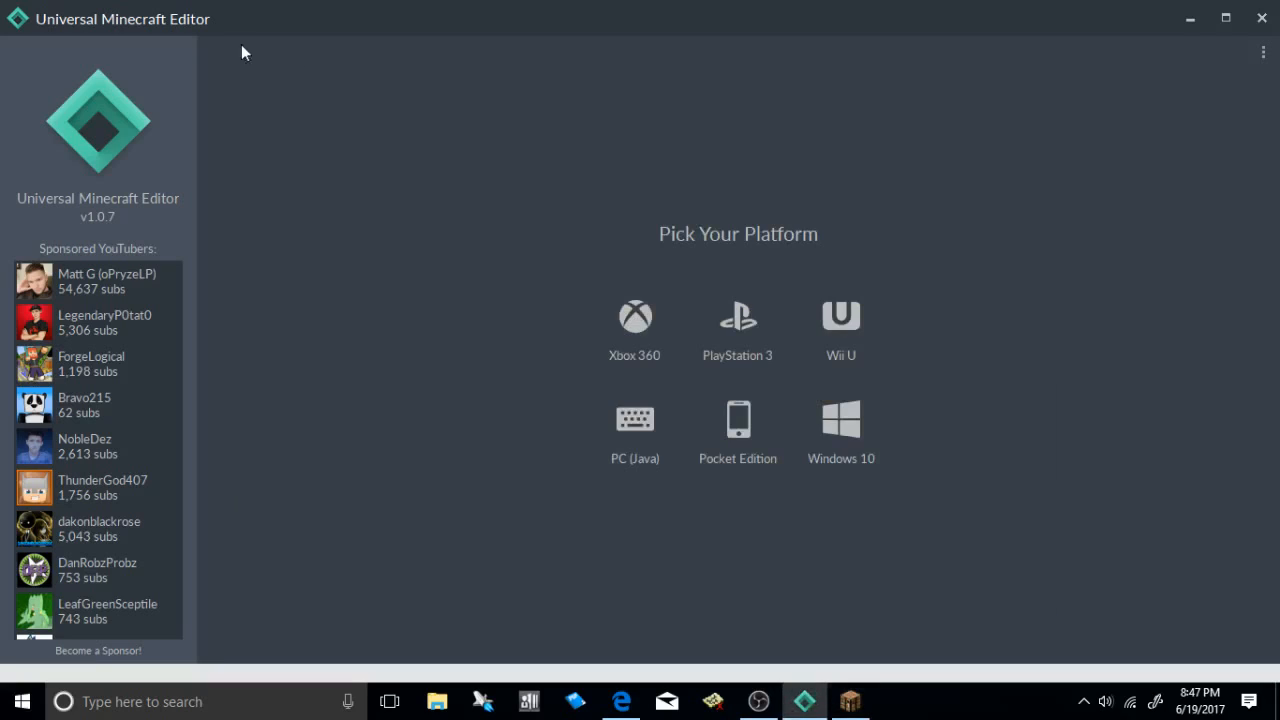
{"action": "mouse_move", "coordinate": [266, 22]}
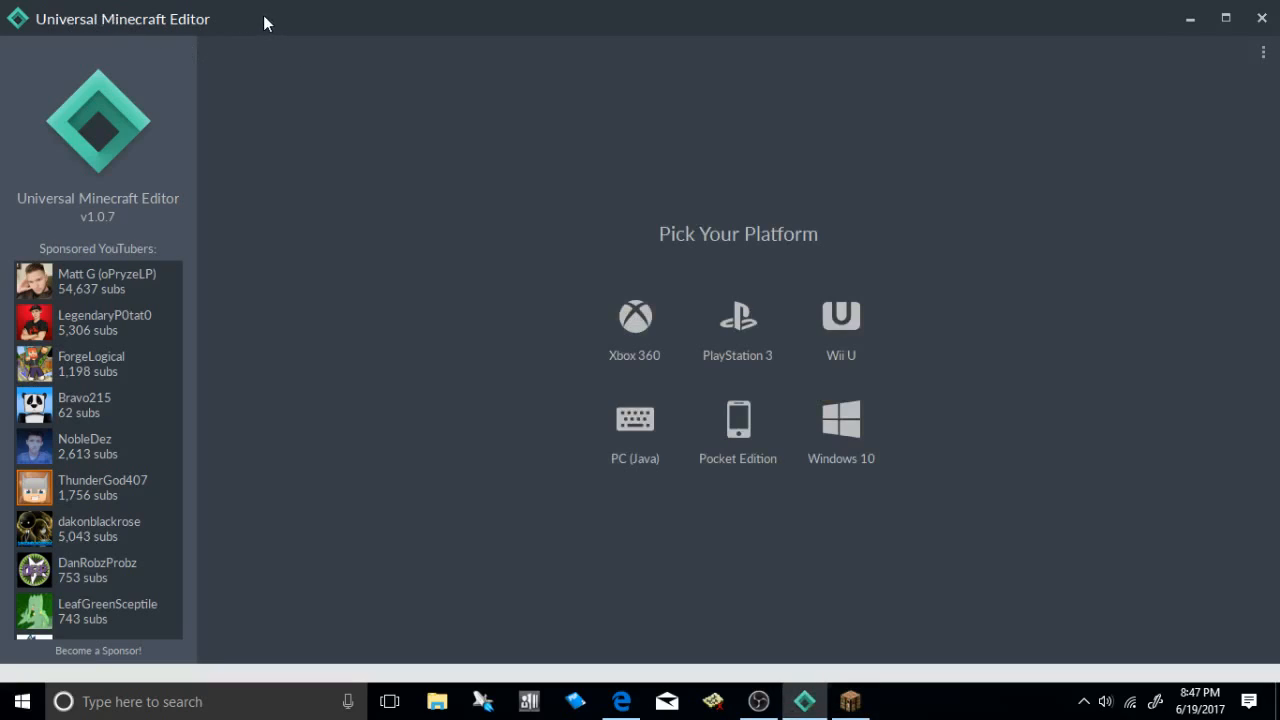
{"action": "mouse_move", "coordinate": [841, 330]}
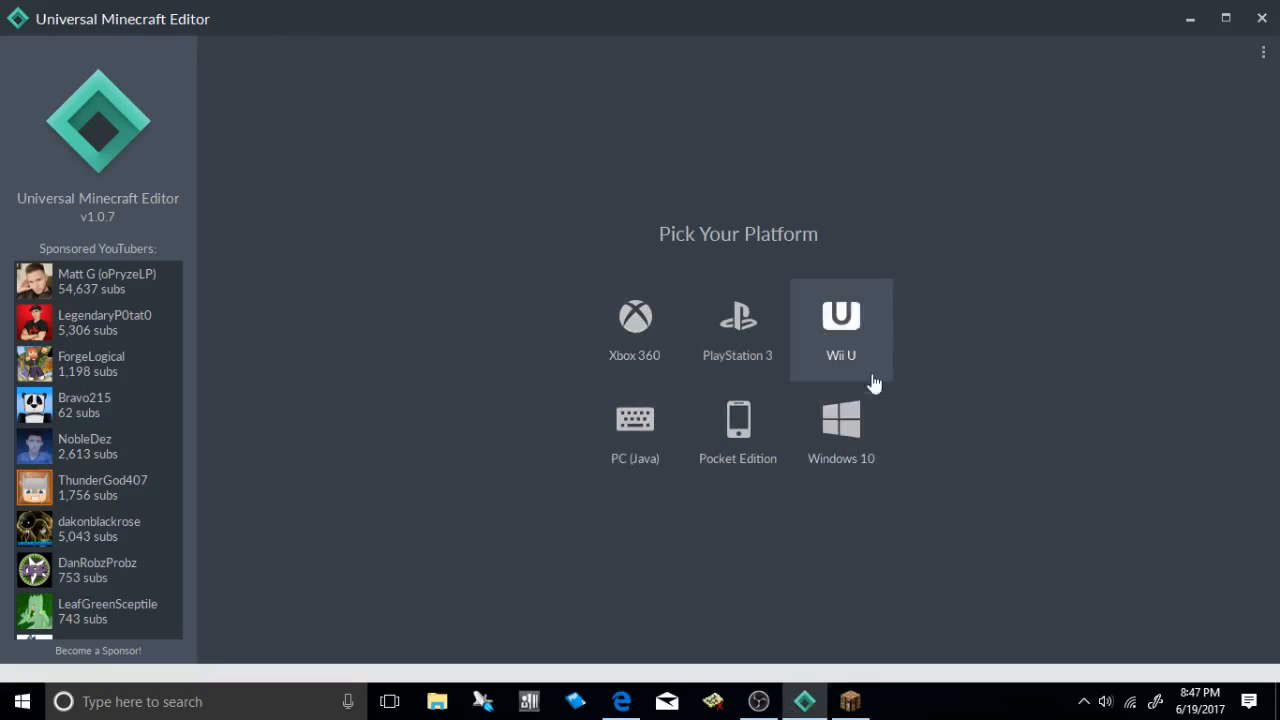
{"action": "mouse_move", "coordinate": [635, 330]}
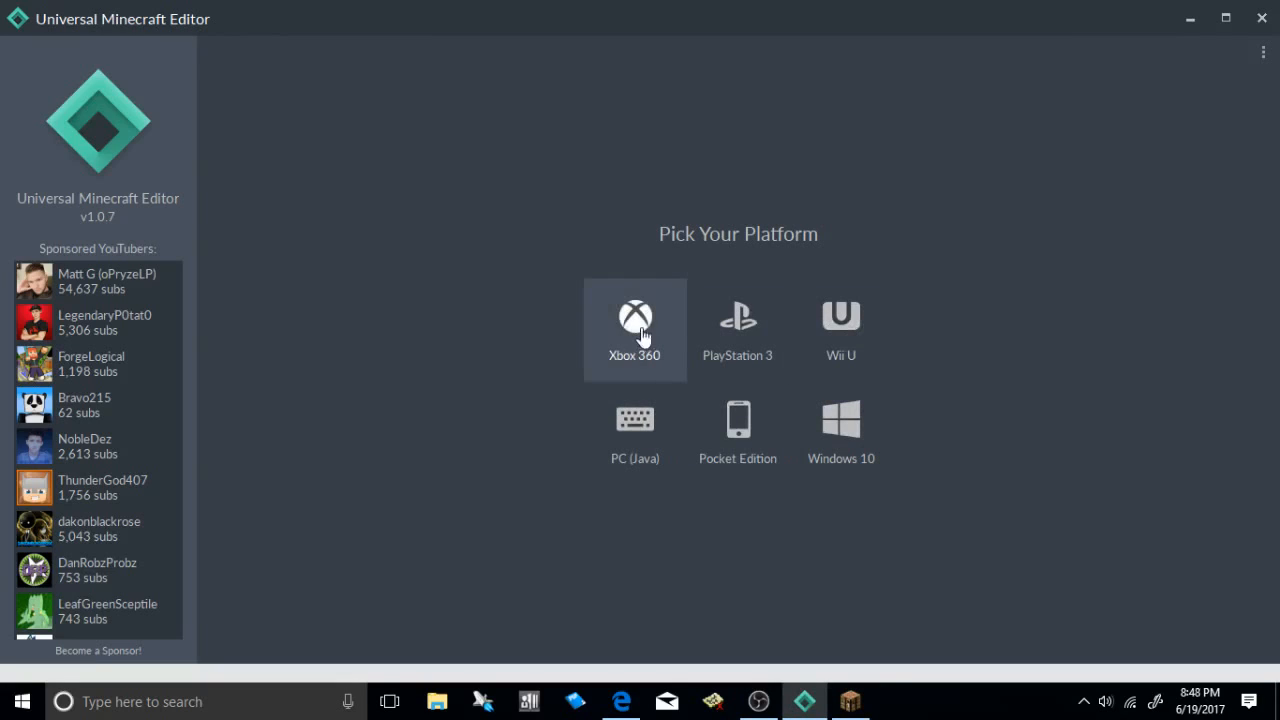
- Choose Xbox 360 as the platform and scroll to the Modded Server! world
{"action": "left_click", "coordinate": [635, 318]}
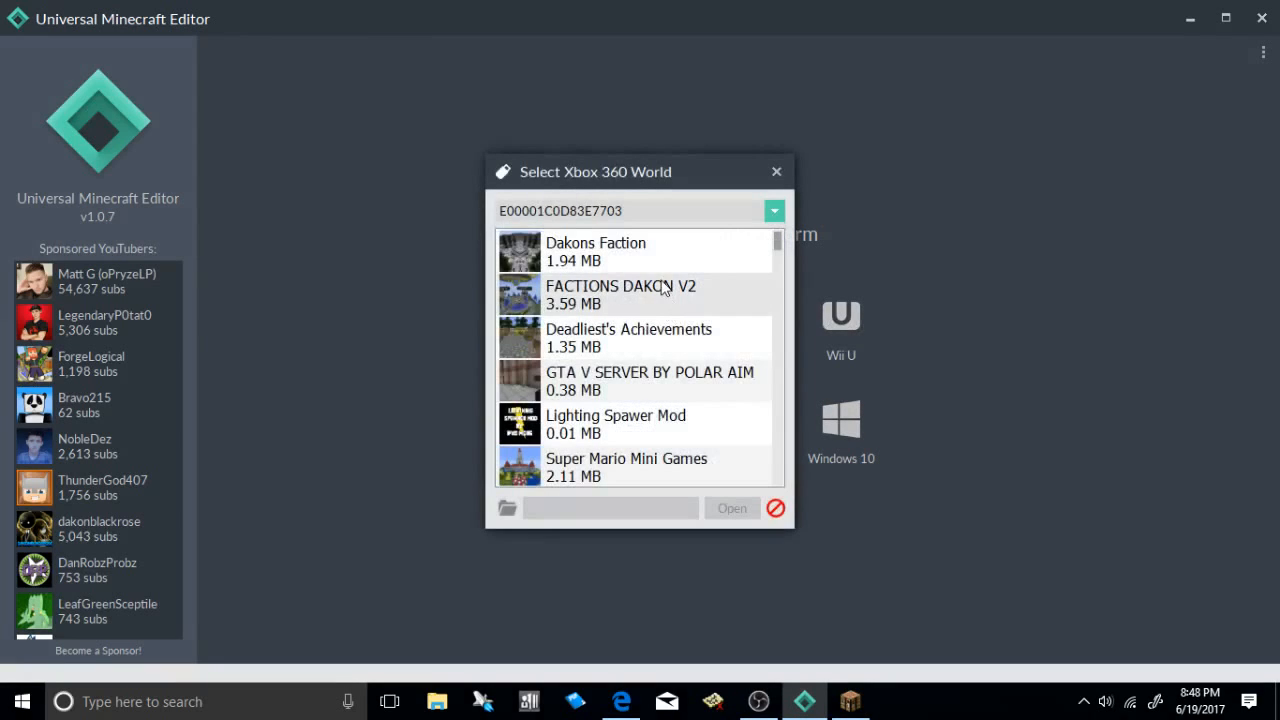
{"action": "scroll", "scroll_direction": "down", "scroll_amount": 3}
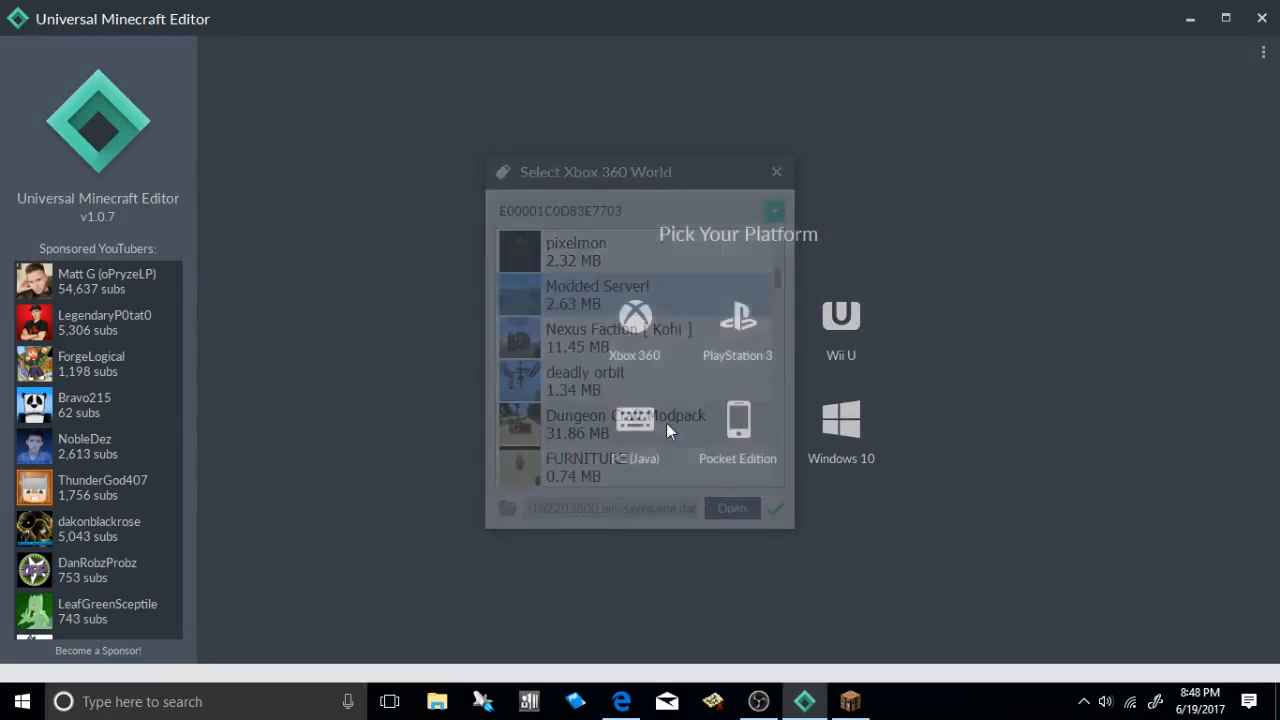
- Open Modded Server!, view the player's data, and show the Chunk Locator map
{"action": "left_click", "coordinate": [731, 508]}
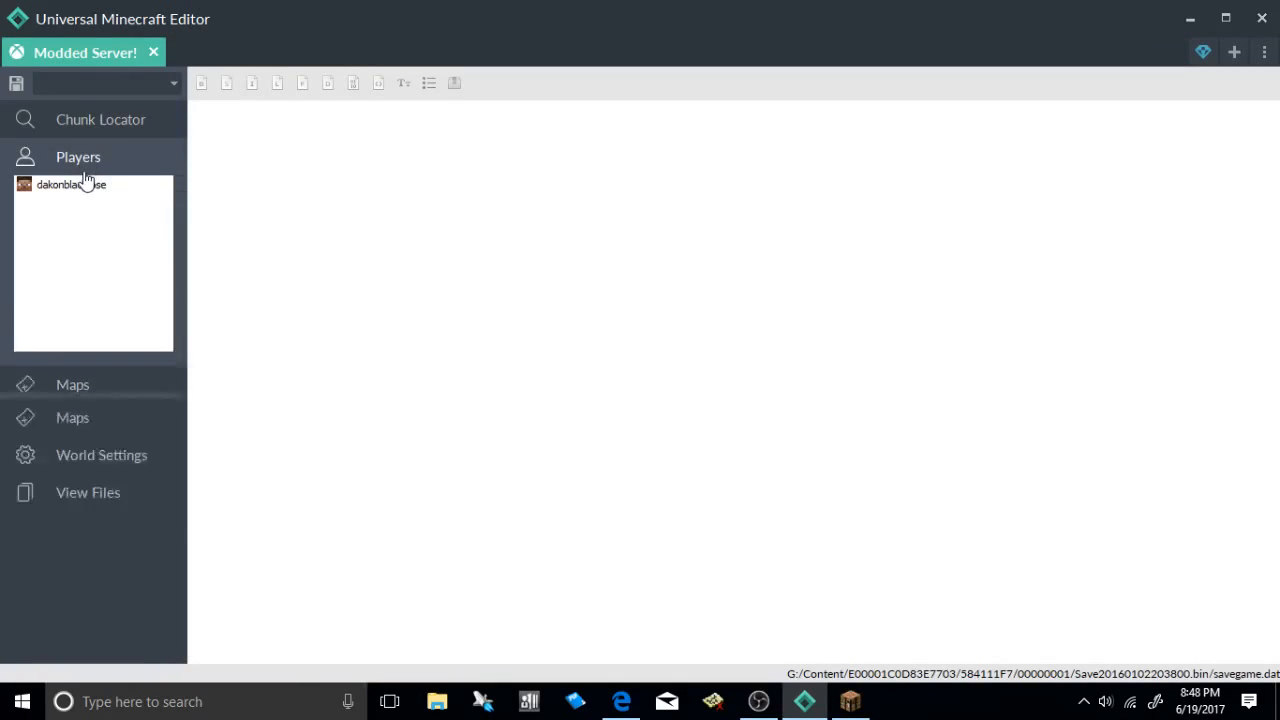
{"action": "left_click", "coordinate": [71, 184]}
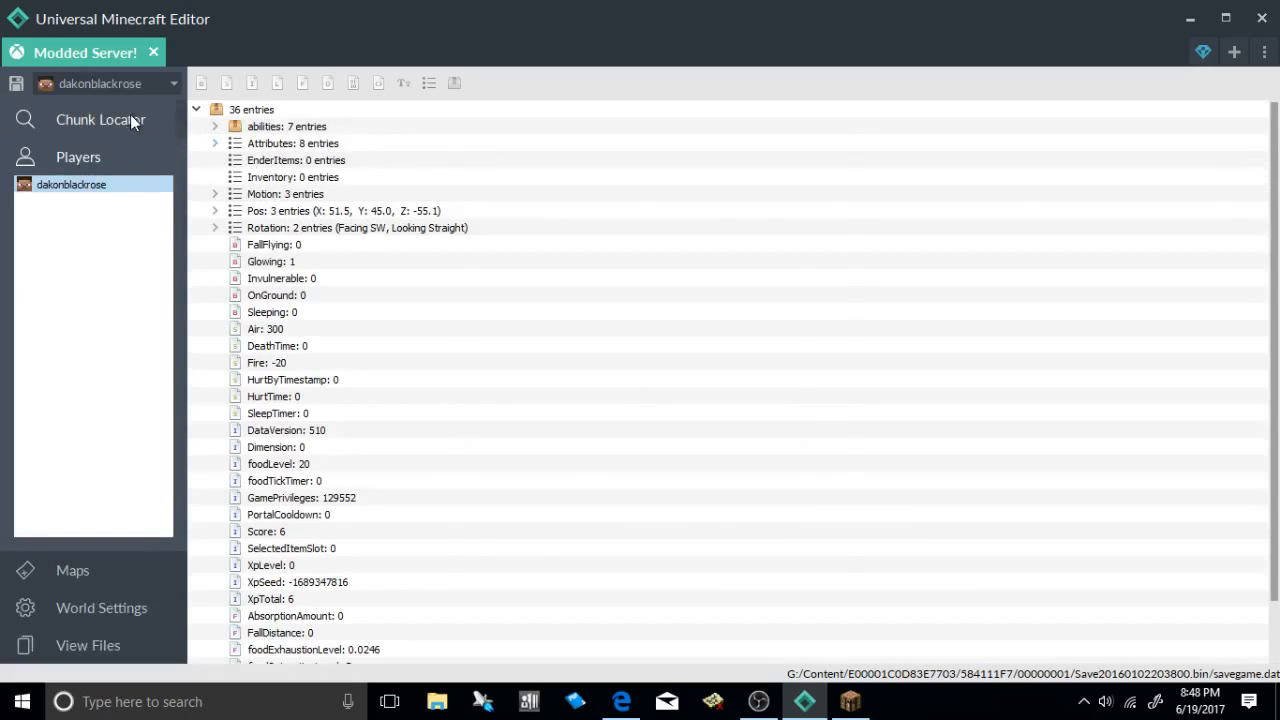
{"action": "left_click", "coordinate": [100, 119]}
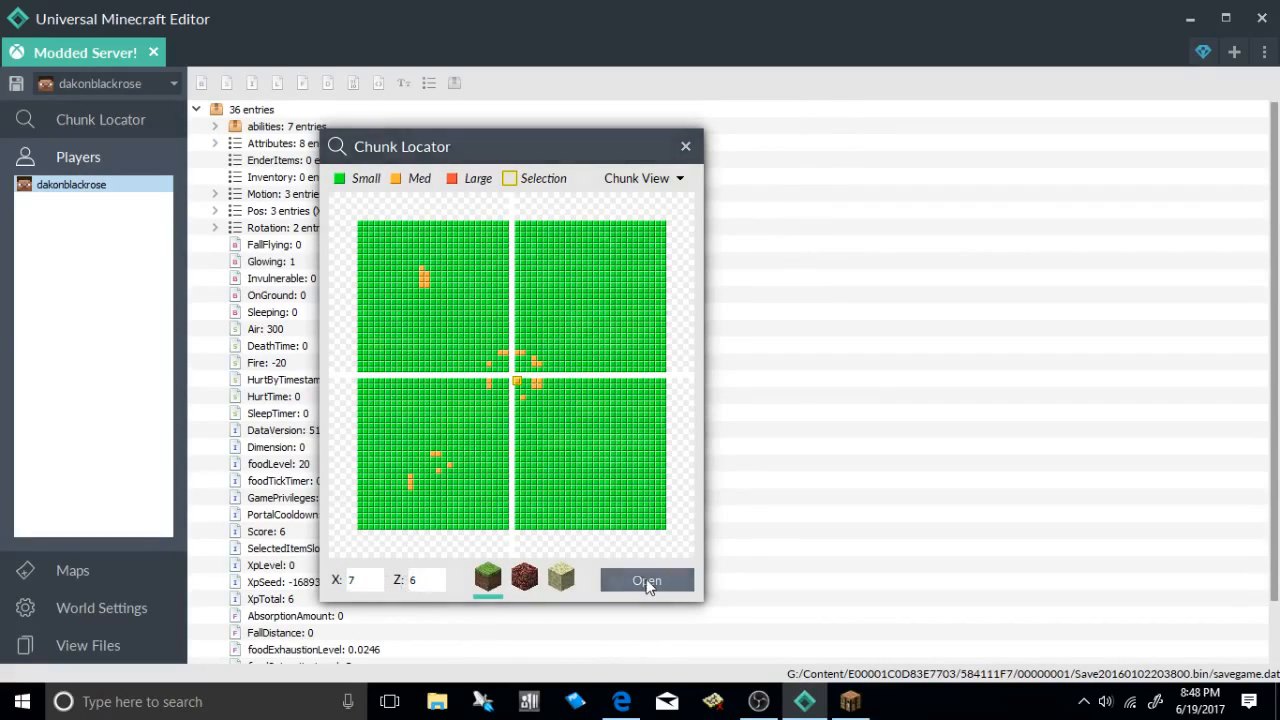
- Open chunk [0, 0], expand Entities, and inspect the villager's trade offers
{"action": "left_click", "coordinate": [646, 580]}
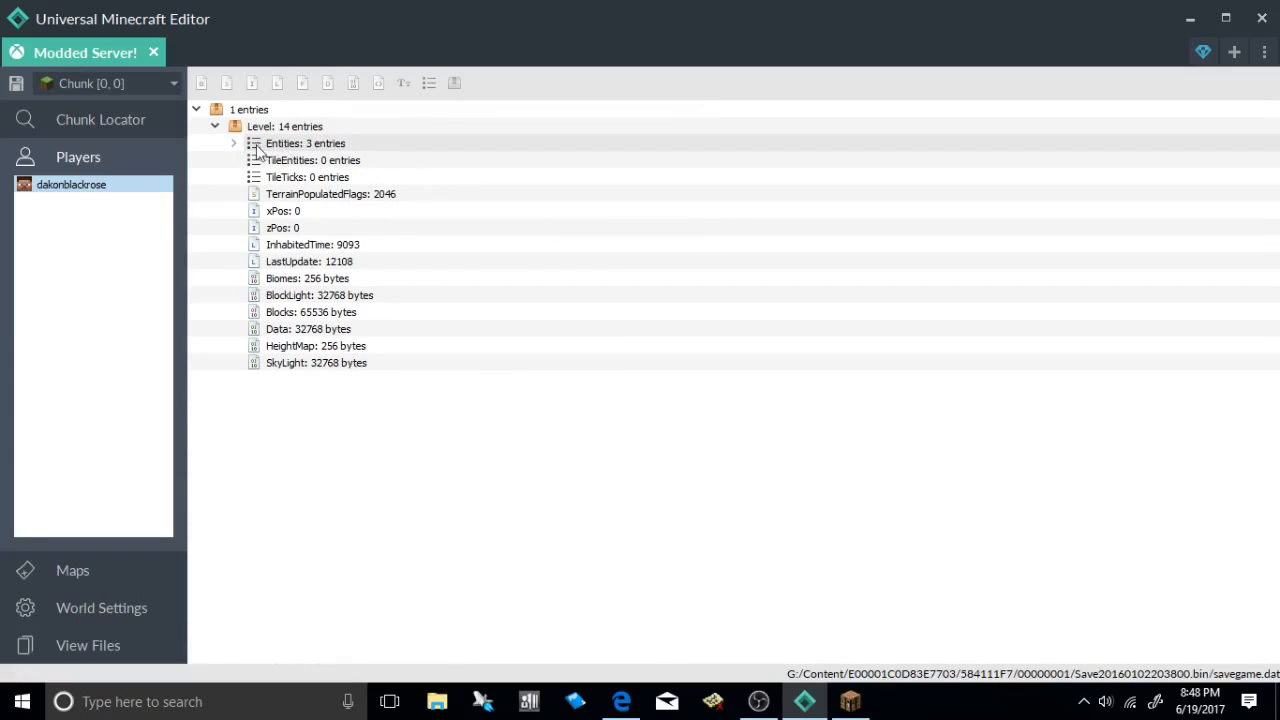
{"action": "left_click", "coordinate": [233, 143]}
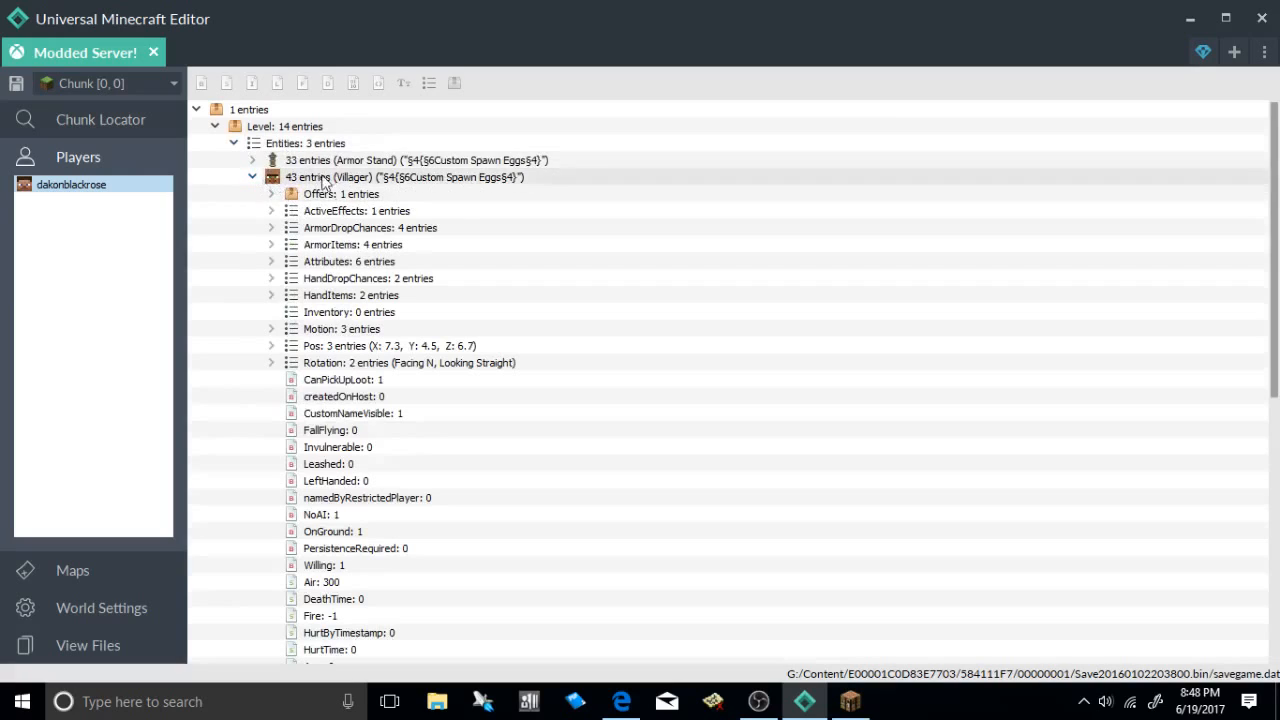
{"action": "left_click", "coordinate": [270, 193]}
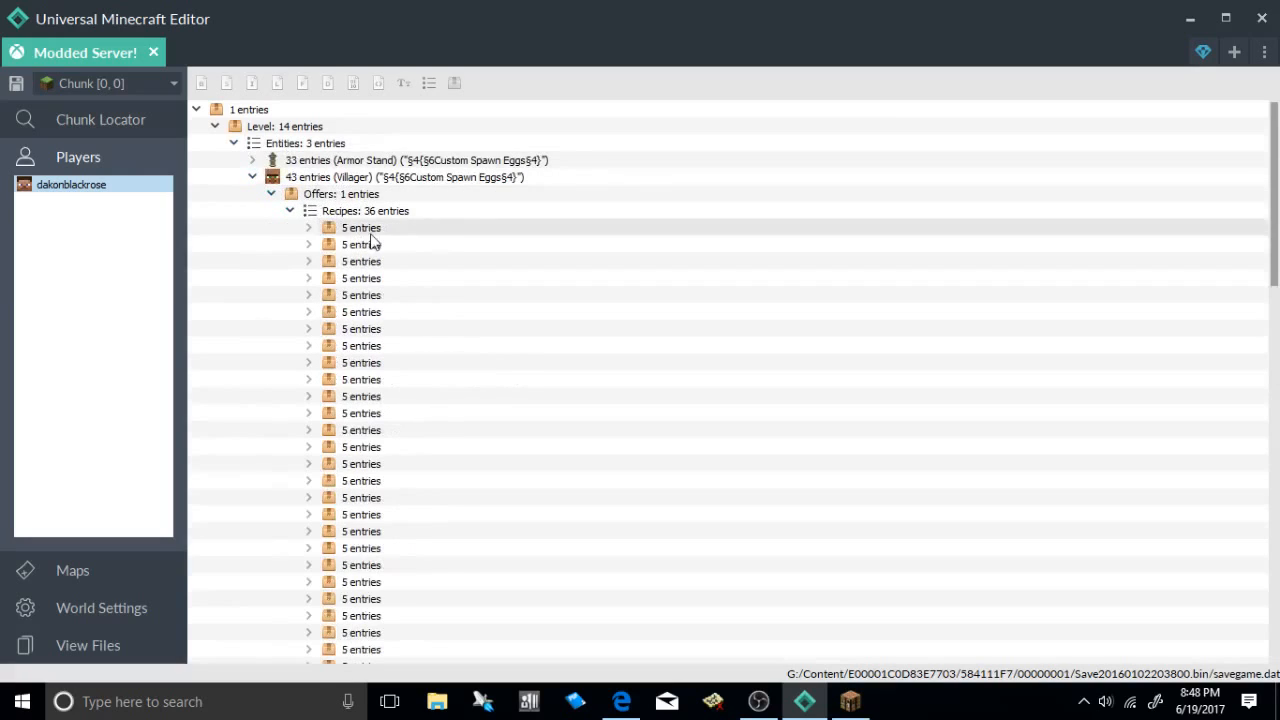
{"action": "left_click", "coordinate": [270, 194]}
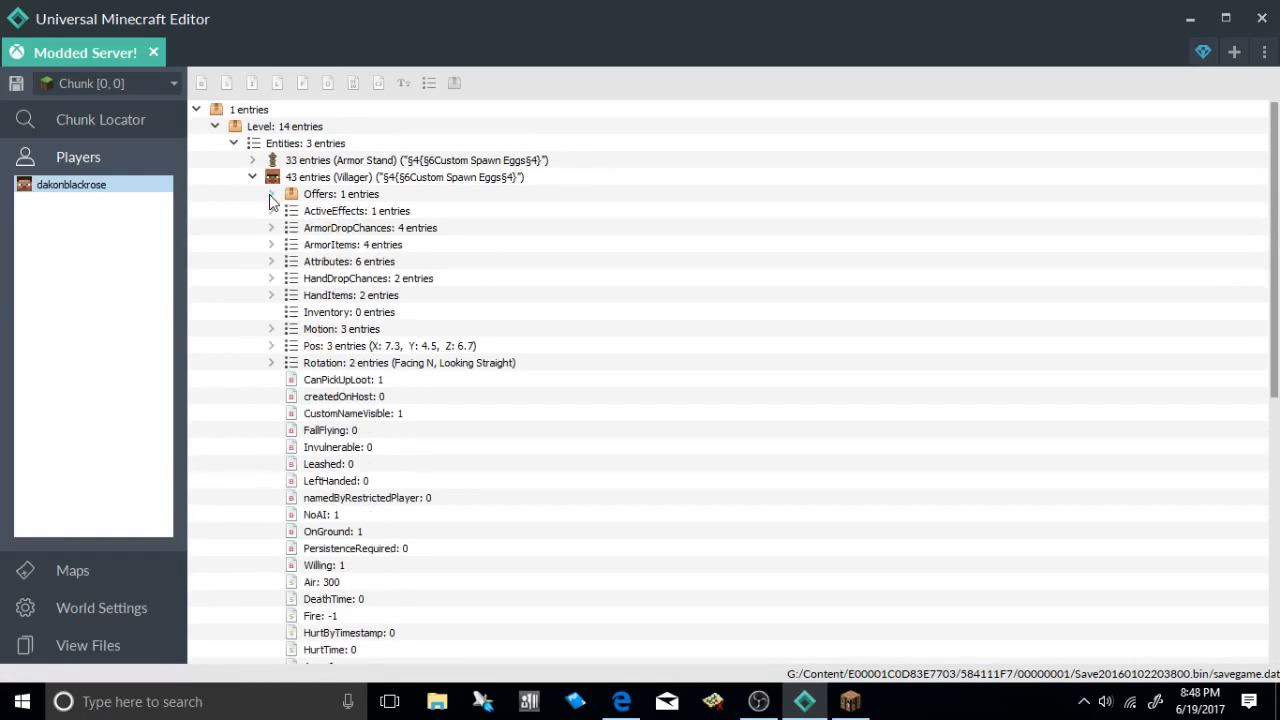
{"action": "left_click", "coordinate": [253, 177]}
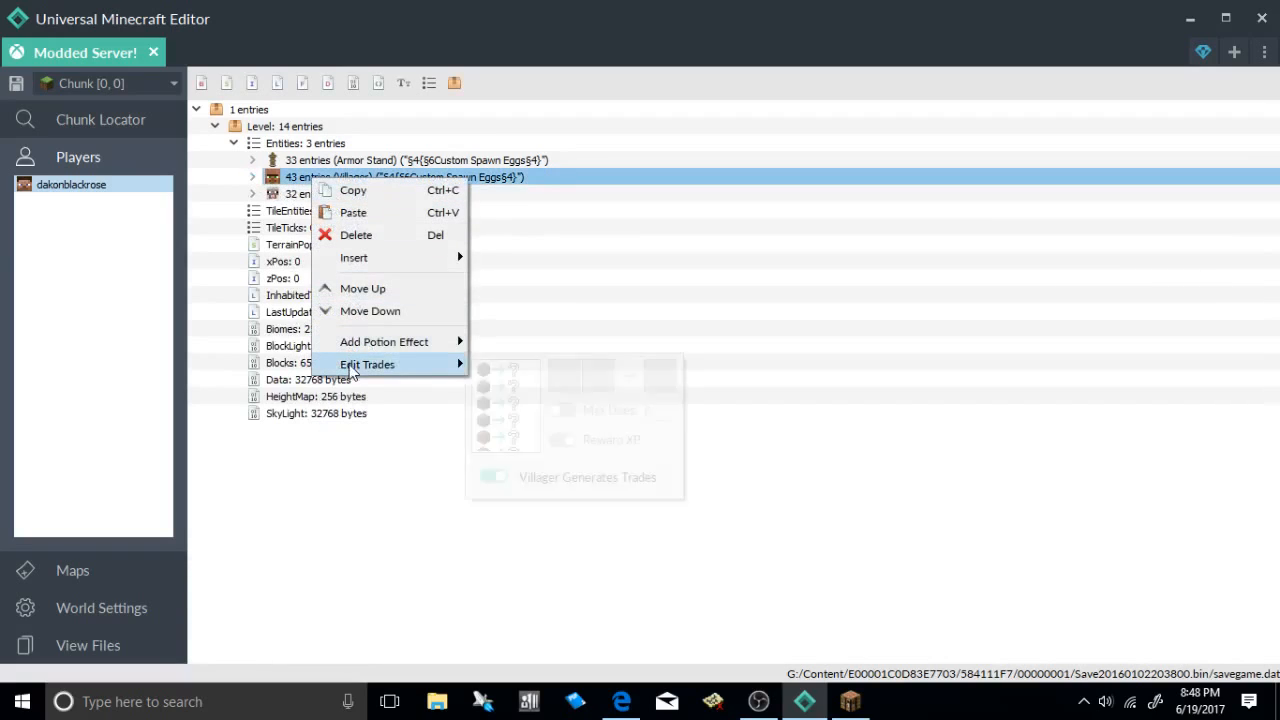
- Set the first trade's sold item to 2:0 Grass and recheck the trade editor
{"action": "left_click", "coordinate": [367, 364]}
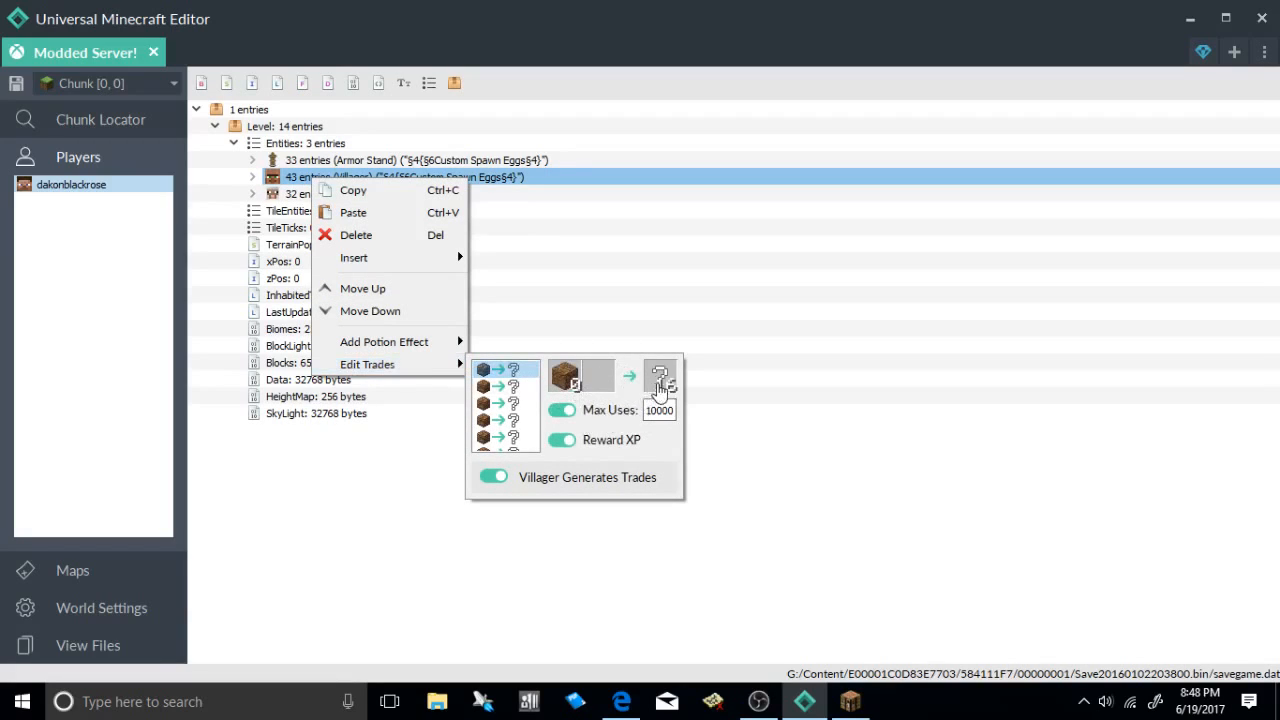
{"action": "left_click", "coordinate": [564, 375]}
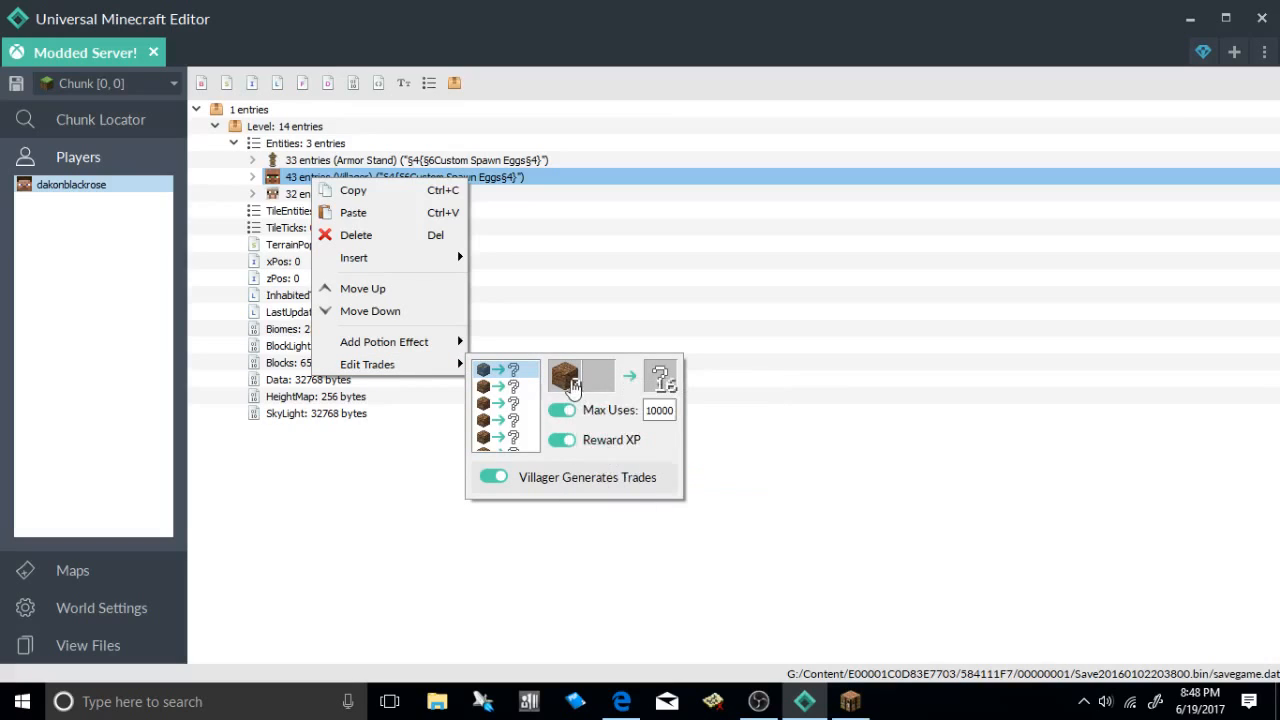
{"action": "left_click", "coordinate": [564, 375]}
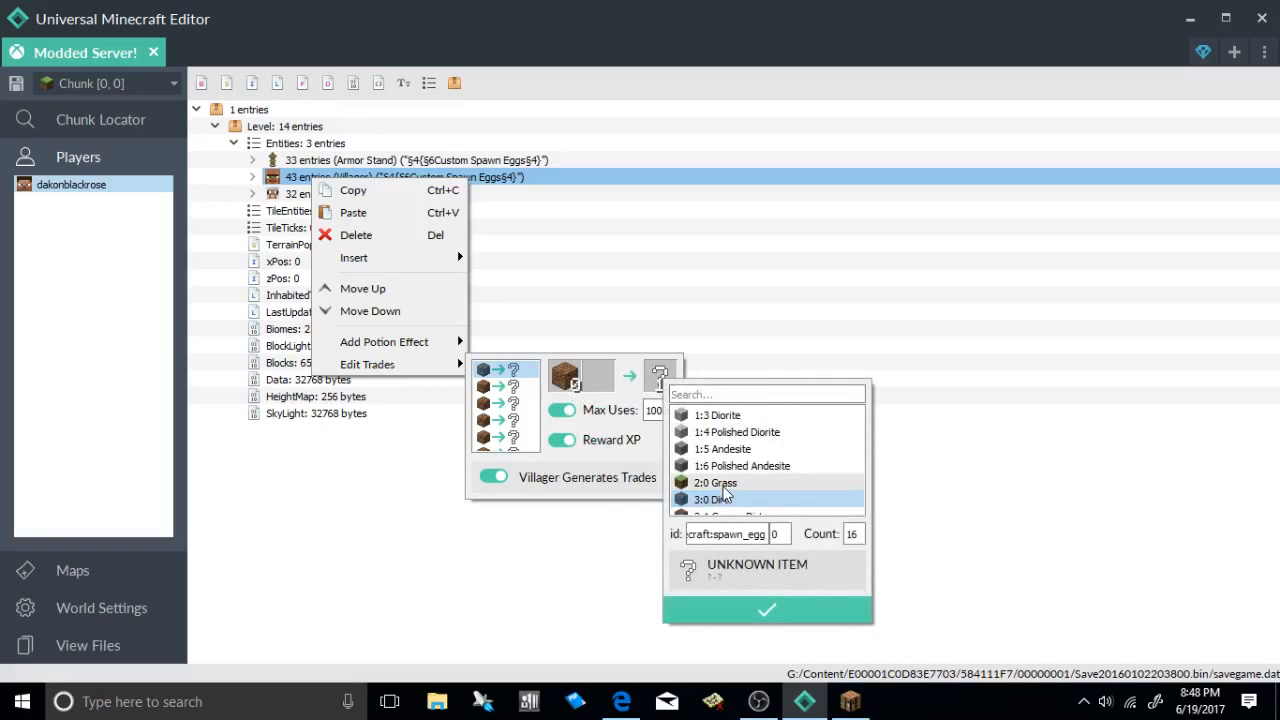
{"action": "left_click", "coordinate": [715, 483]}
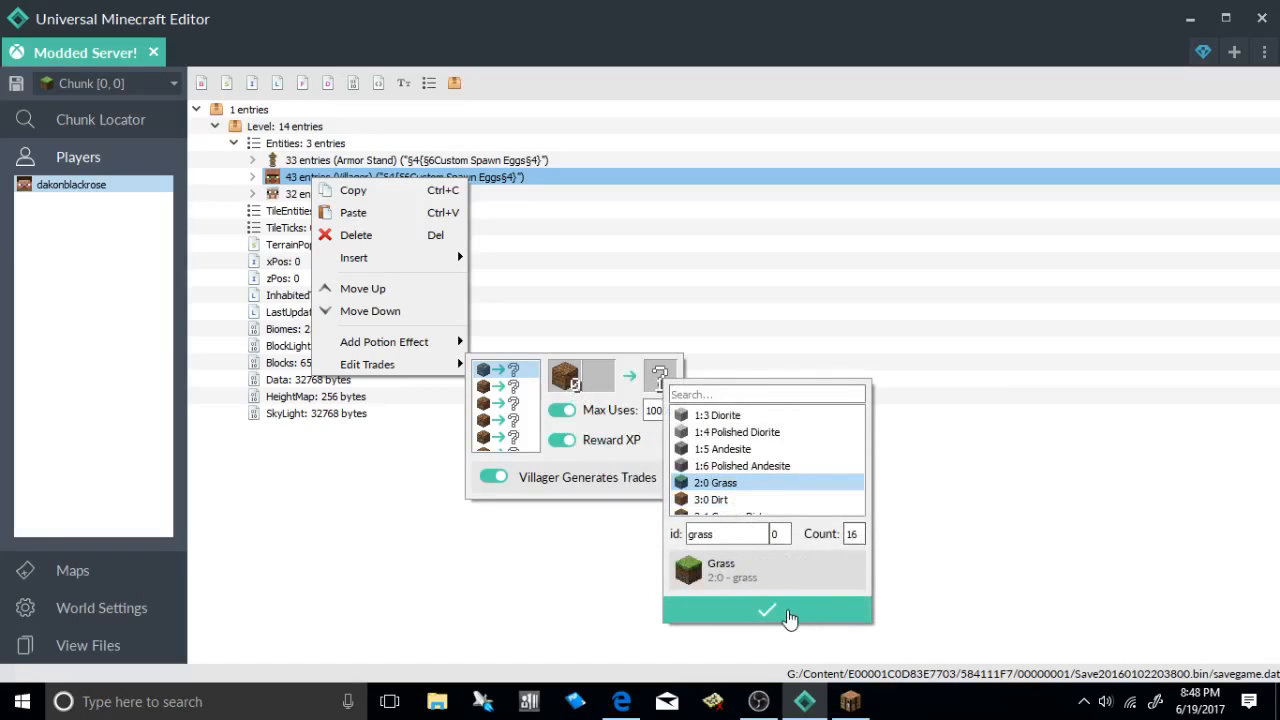
{"action": "left_click", "coordinate": [767, 611]}
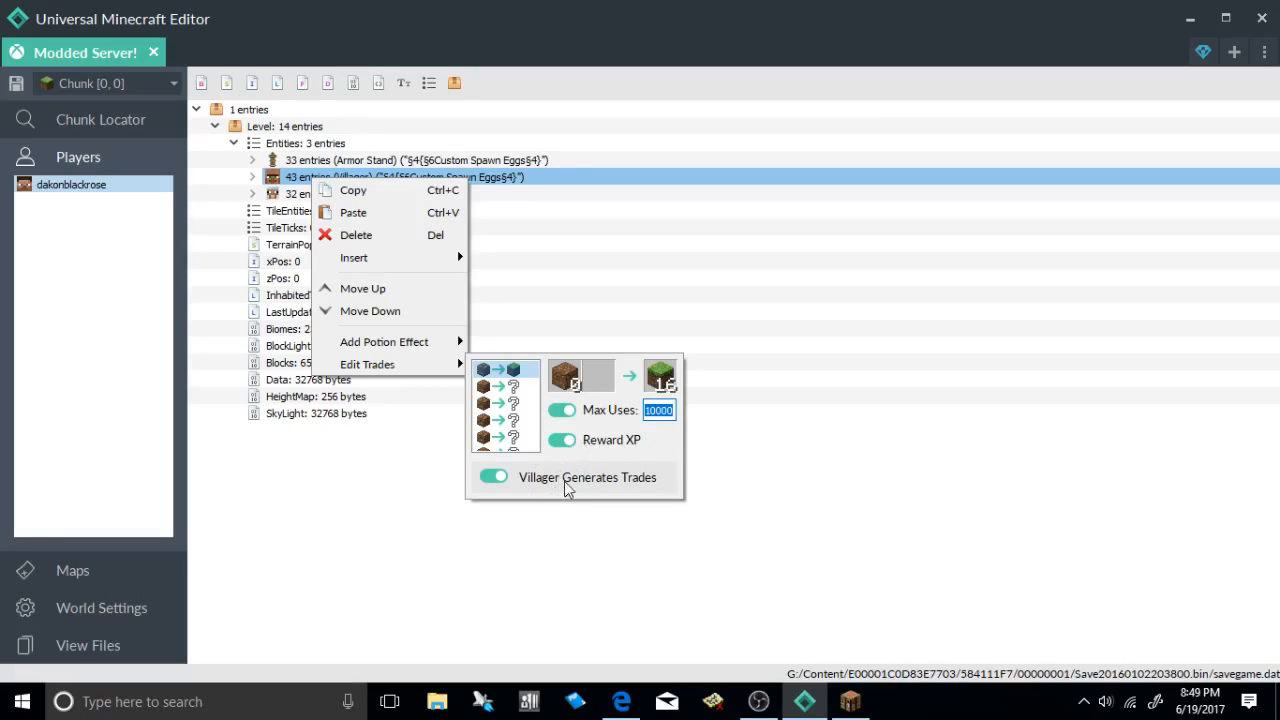
{"action": "mouse_move", "coordinate": [485, 488]}
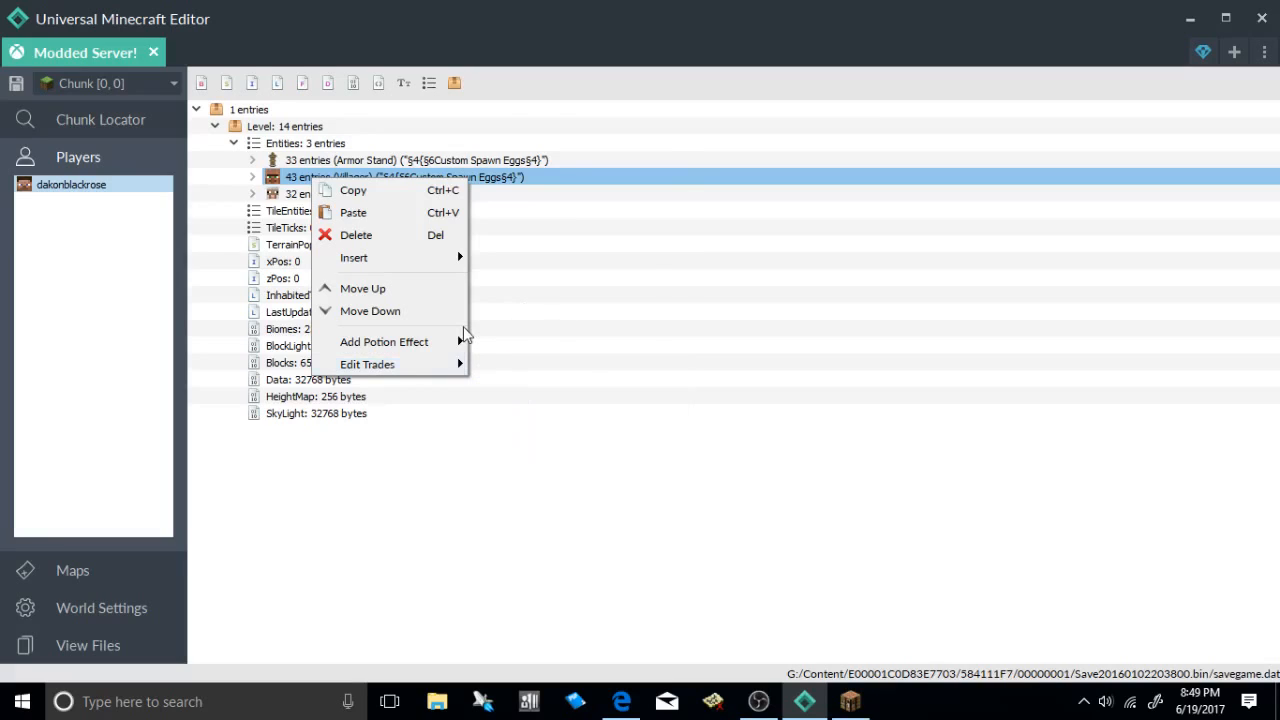
{"action": "left_click", "coordinate": [367, 363]}
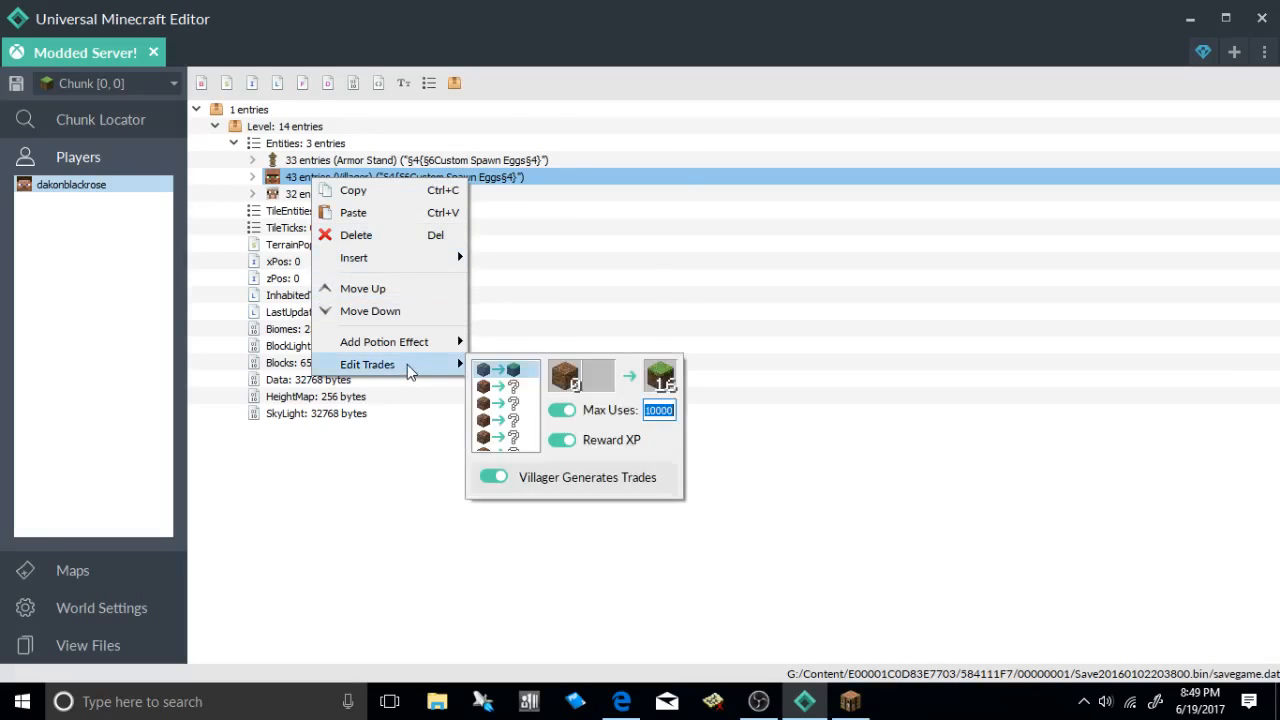
{"action": "left_click", "coordinate": [283, 261]}
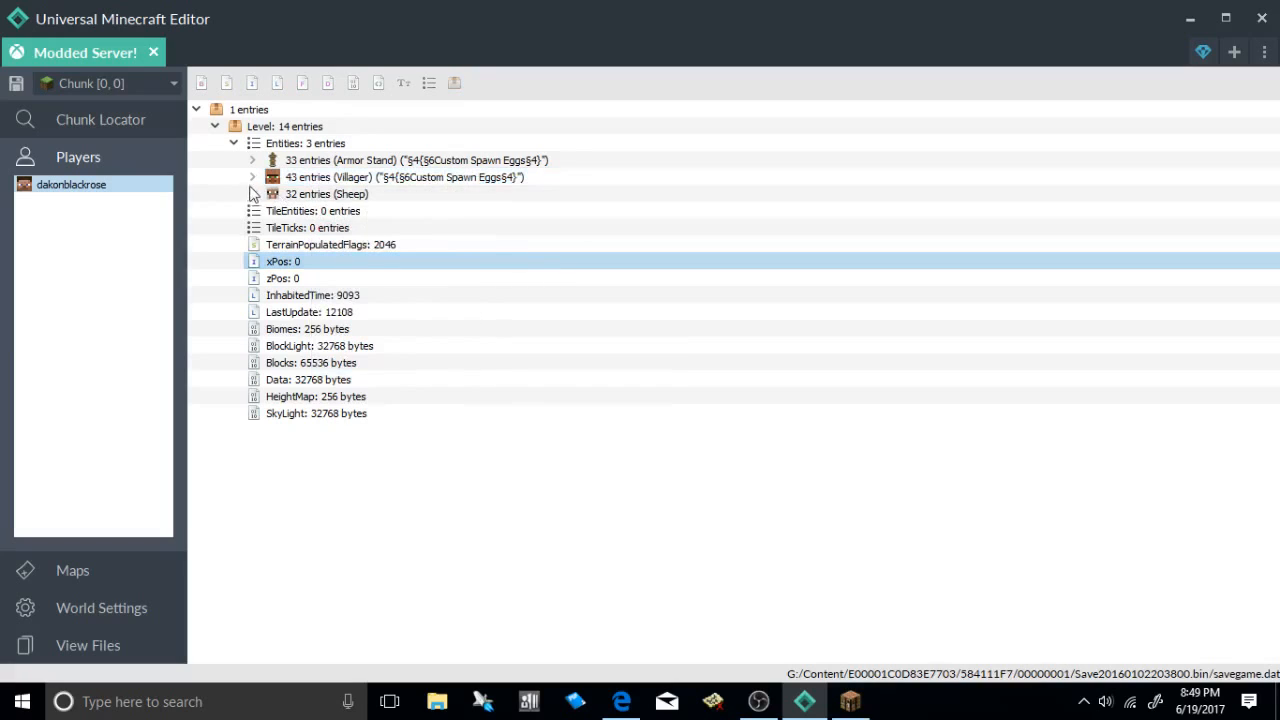
- Verify the first recipe buys Dirt and sells Grass, then choose the PC (Java) platform
{"action": "left_click", "coordinate": [252, 177]}
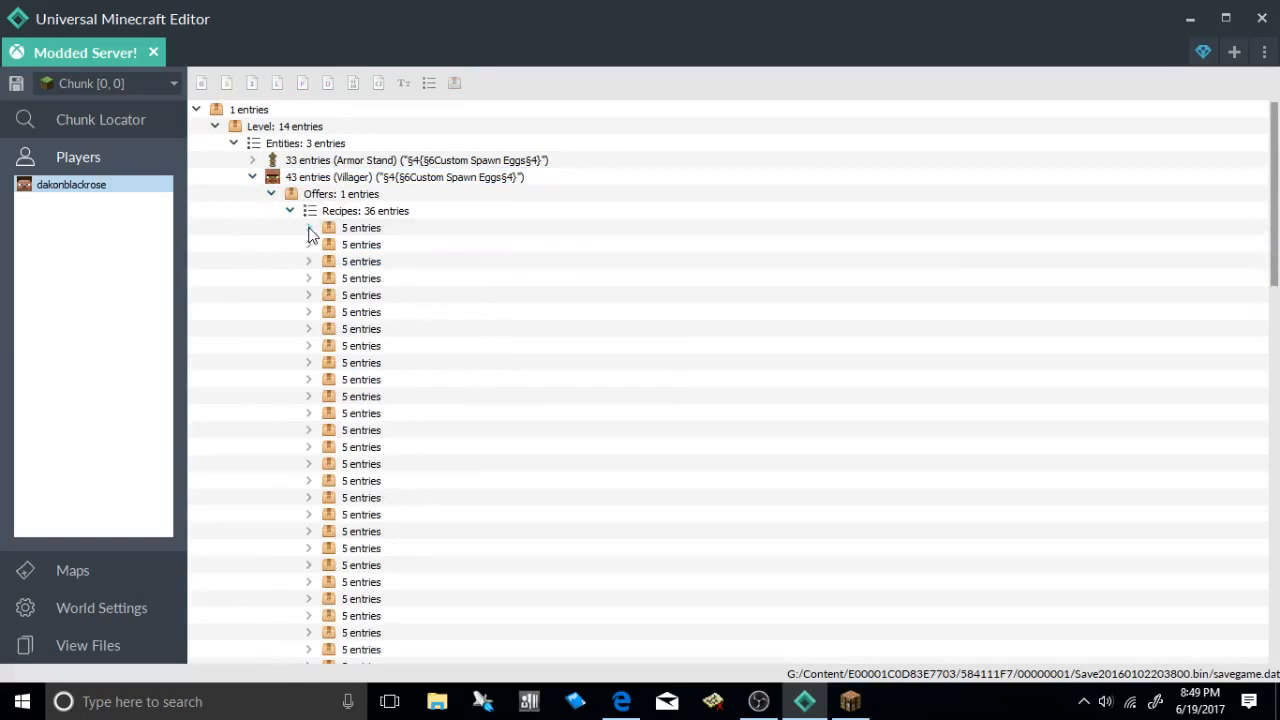
{"action": "left_click", "coordinate": [309, 227]}
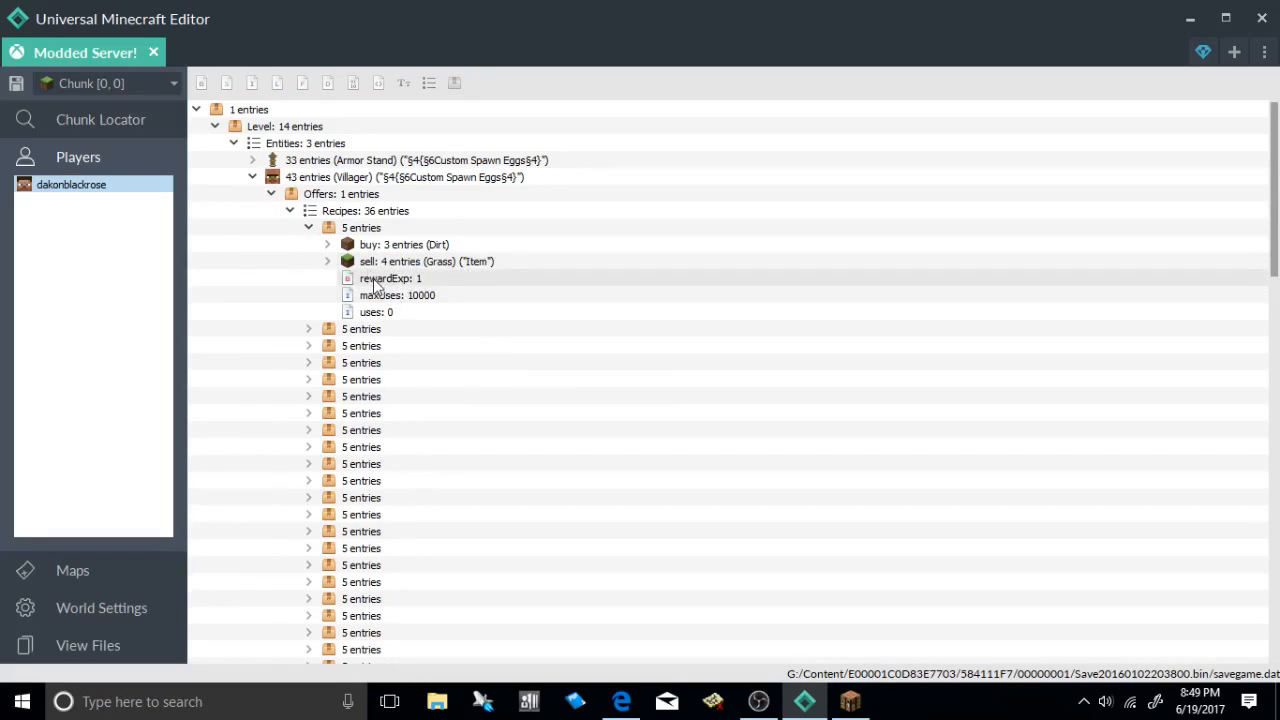
{"action": "mouse_move", "coordinate": [428, 354]}
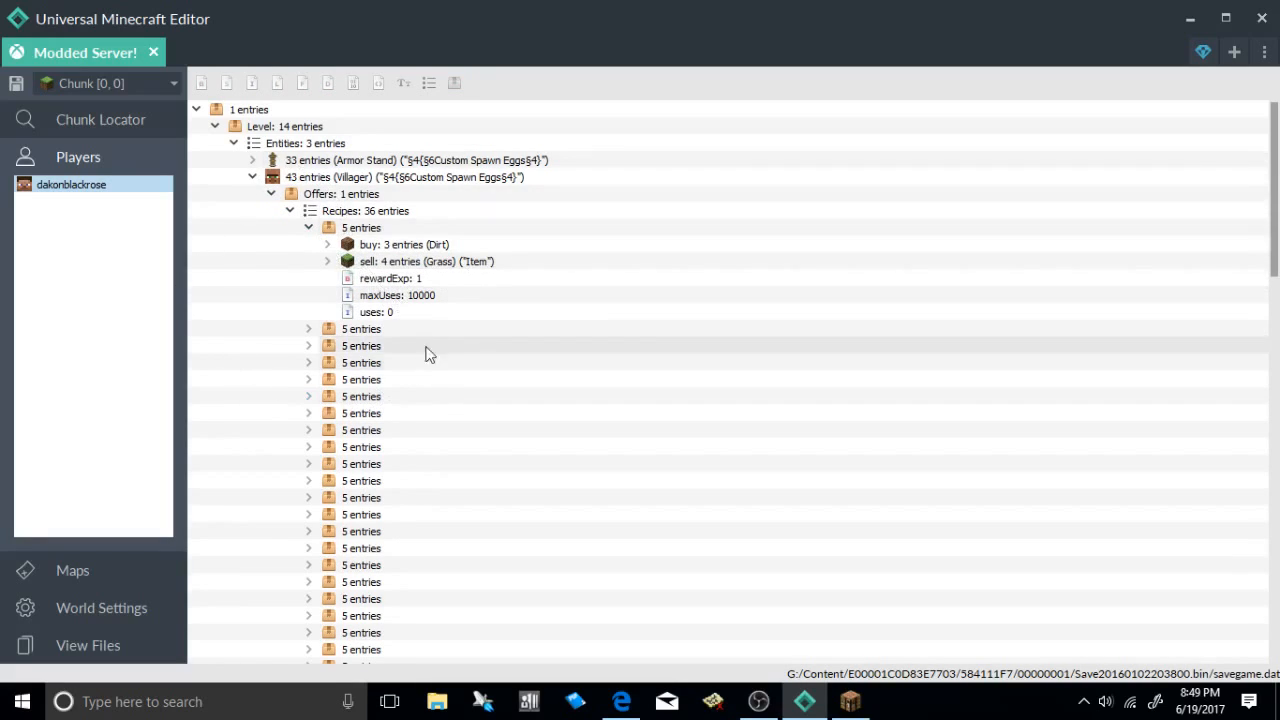
{"action": "left_click", "coordinate": [1234, 52]}
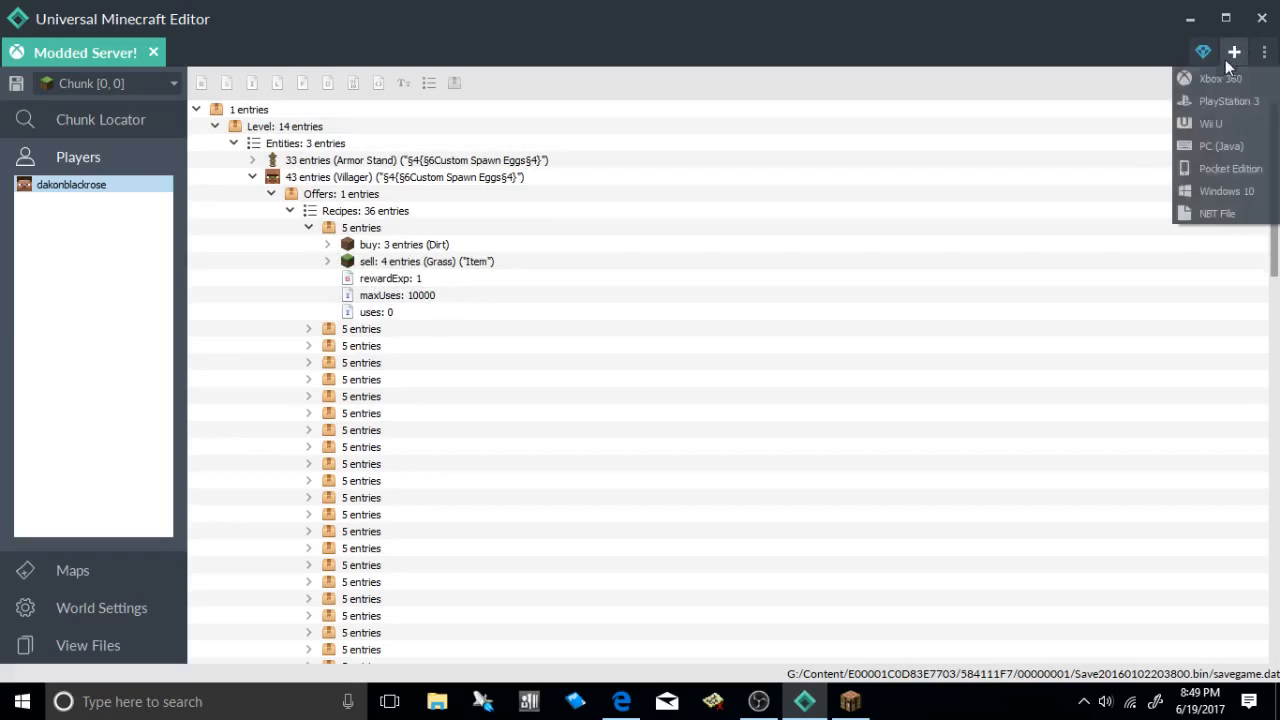
{"action": "left_click", "coordinate": [1220, 146]}
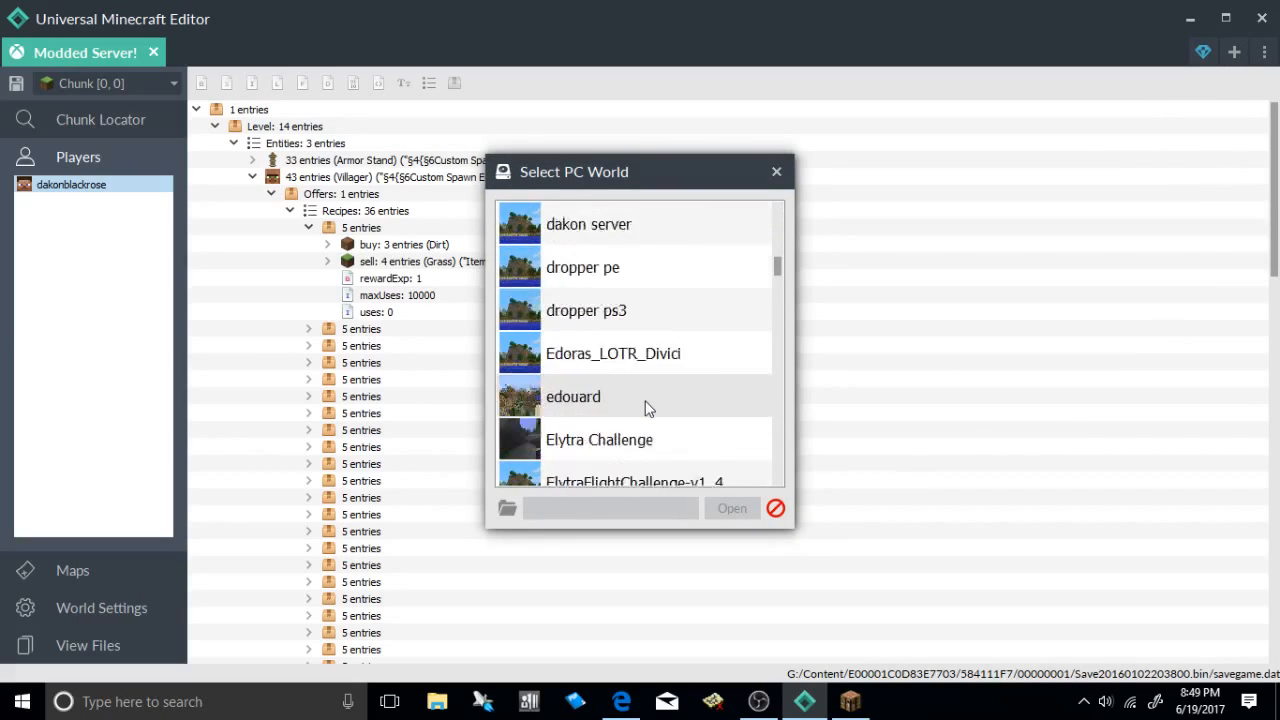
- Select the PC world 'spawner mod test' and open it in a new tab
{"action": "scroll", "scroll_direction": "down", "scroll_amount": 3}
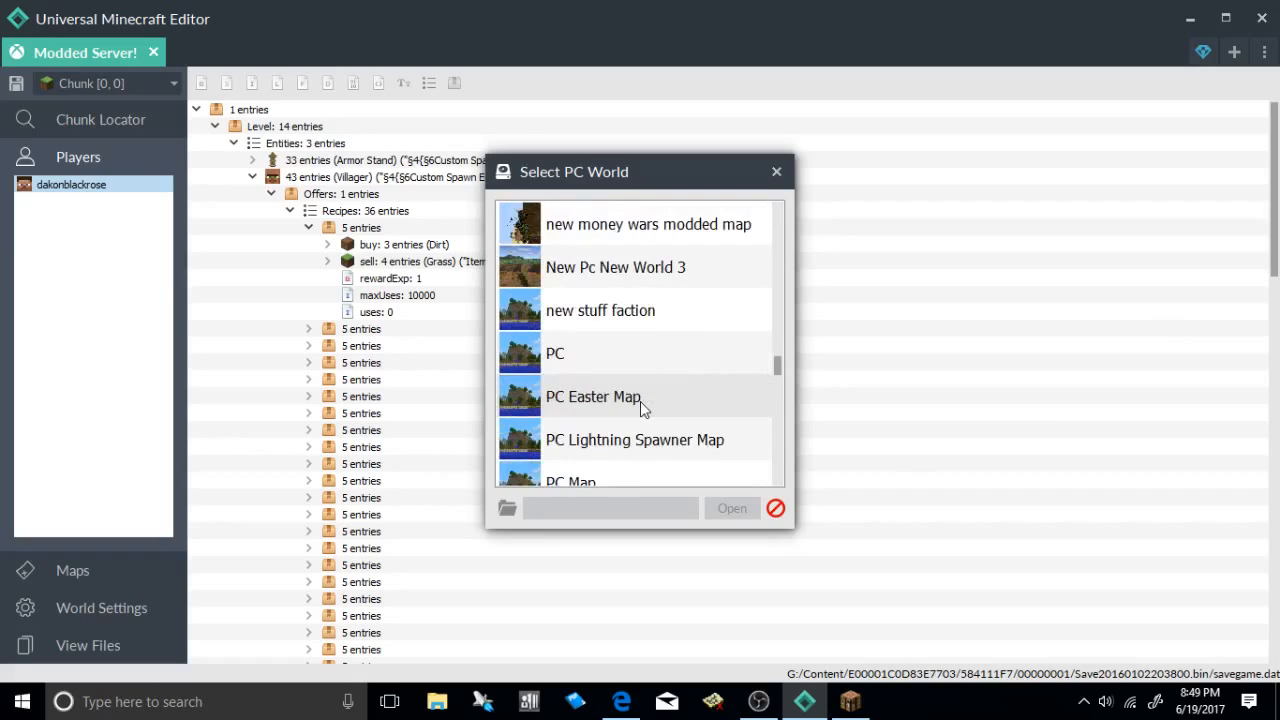
{"action": "left_click", "coordinate": [605, 439]}
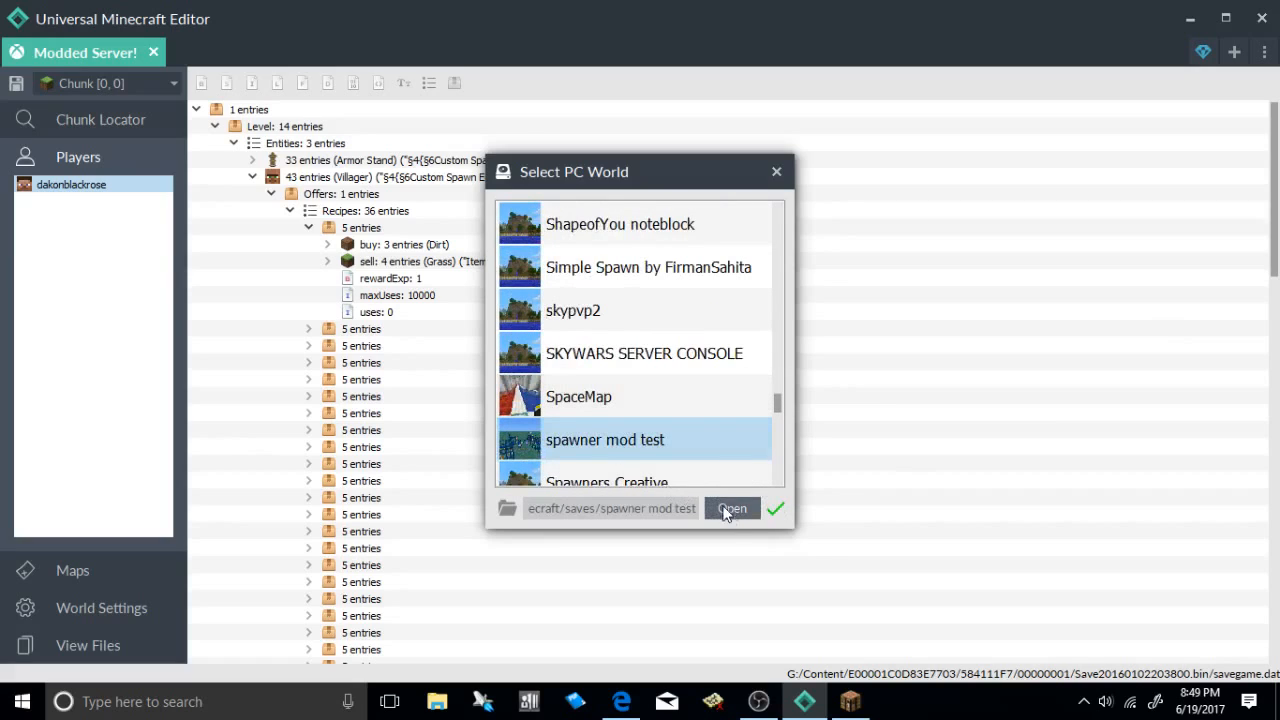
{"action": "left_click", "coordinate": [731, 508]}
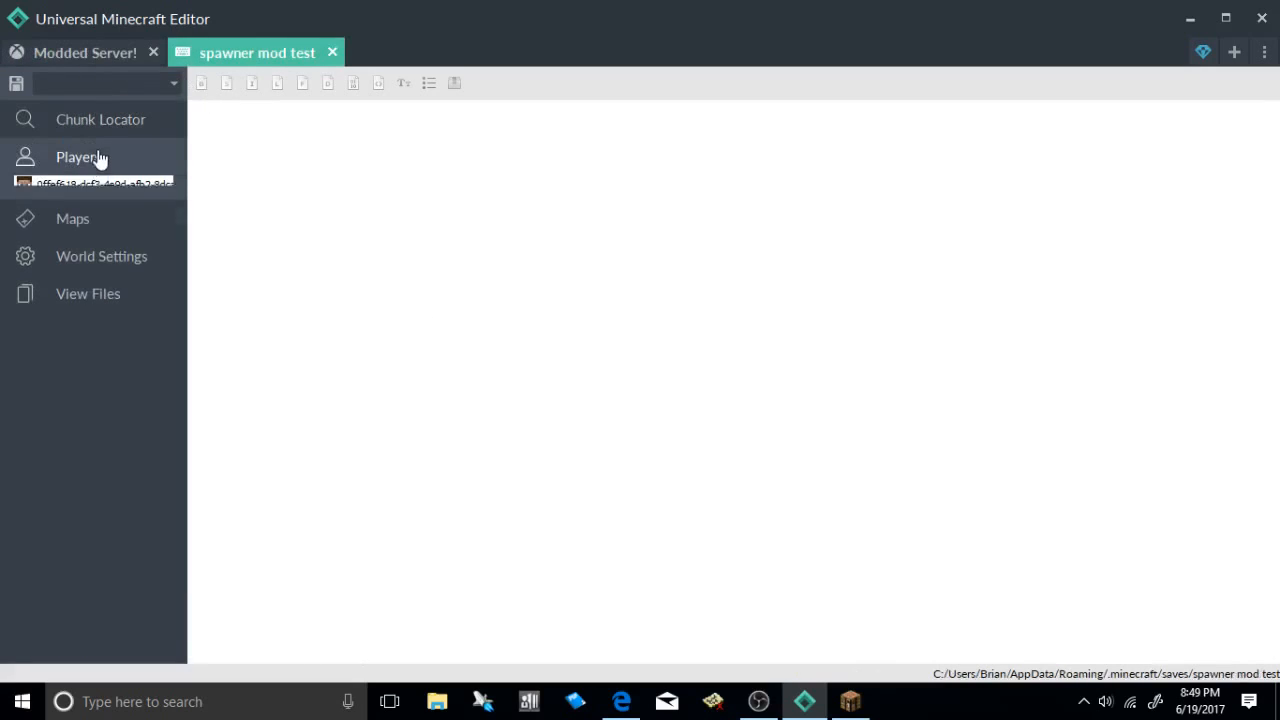
- Read the player's position and load chunk [-50, -82] at block X -797, Z -1297
{"action": "left_click", "coordinate": [100, 184]}
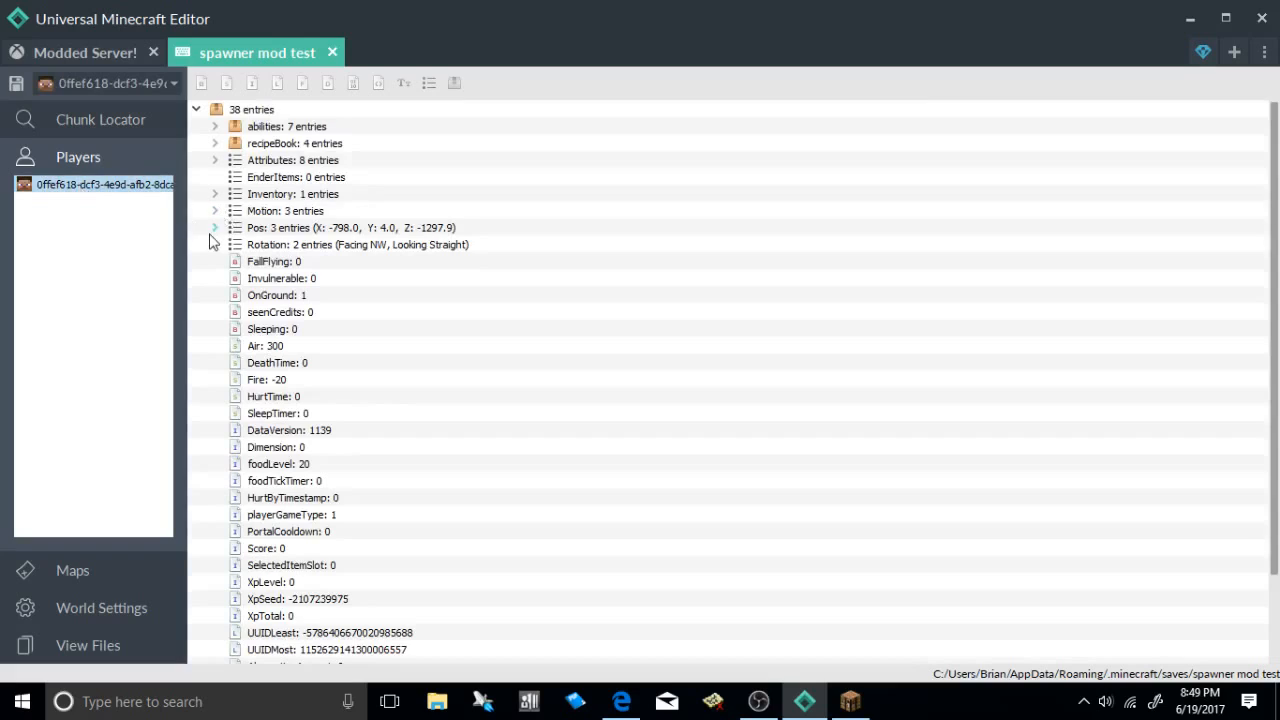
{"action": "left_click", "coordinate": [215, 227]}
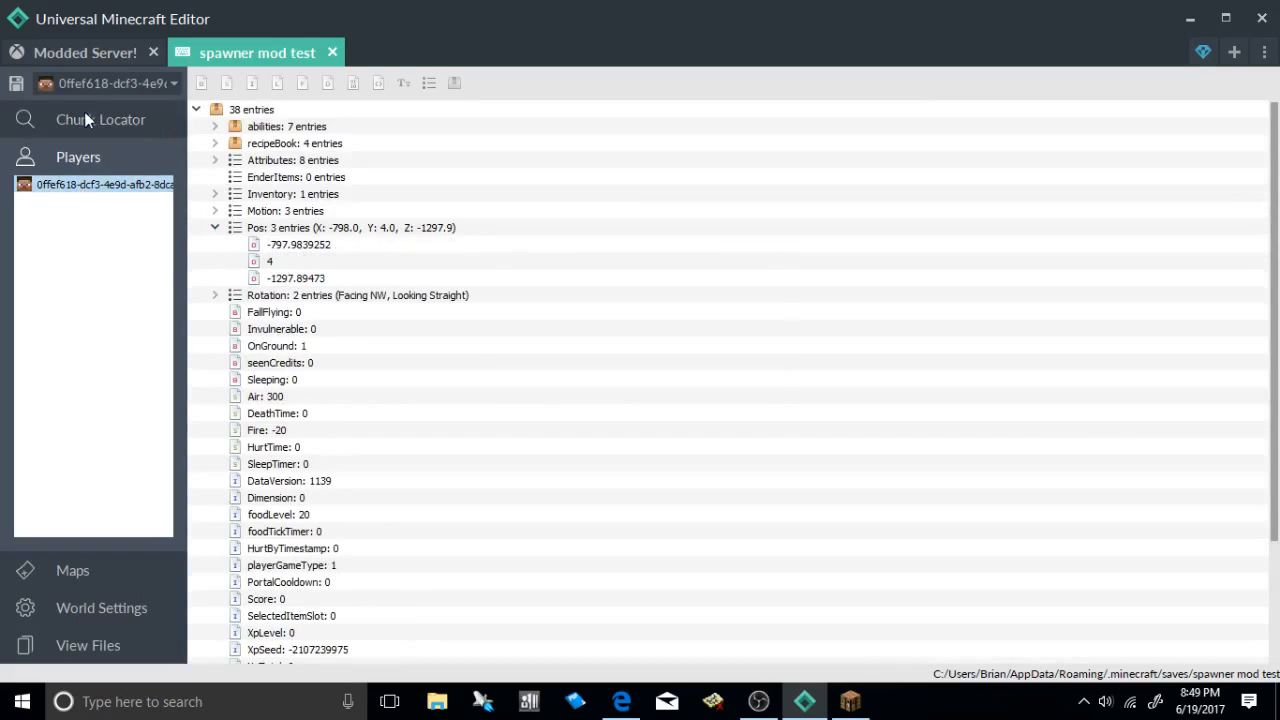
{"action": "left_click", "coordinate": [99, 119]}
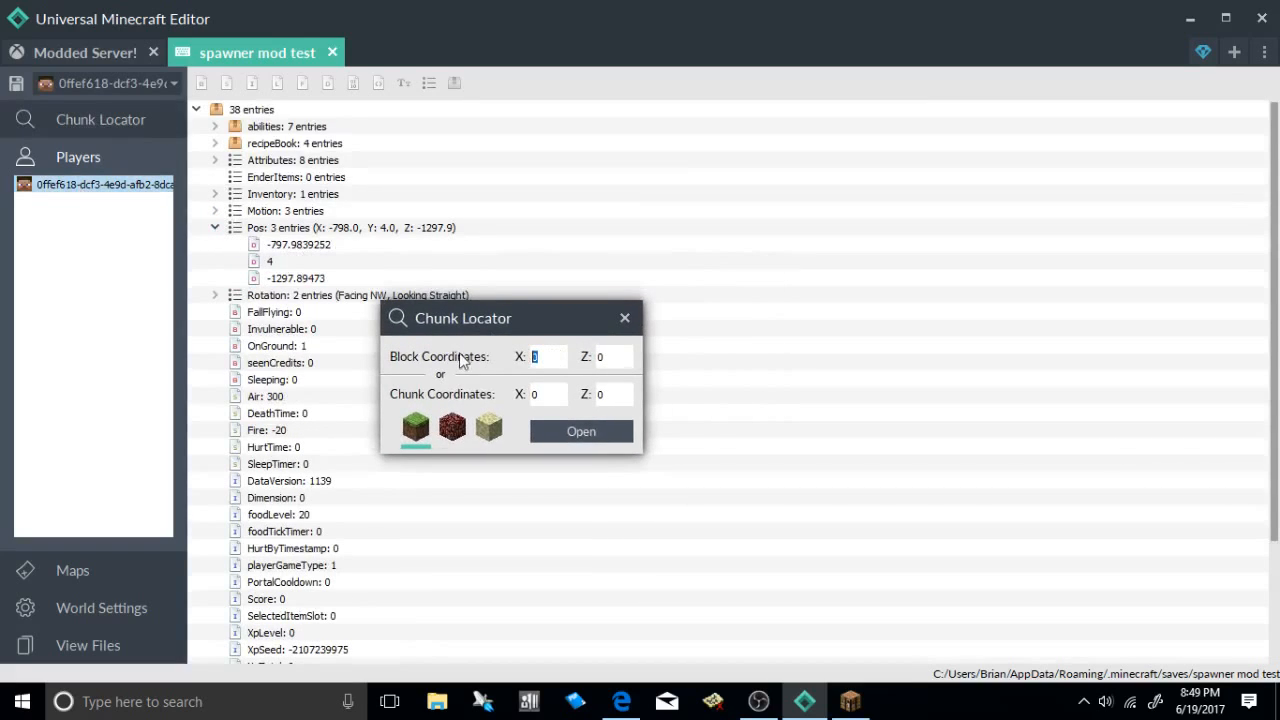
{"action": "type", "text": "-"}
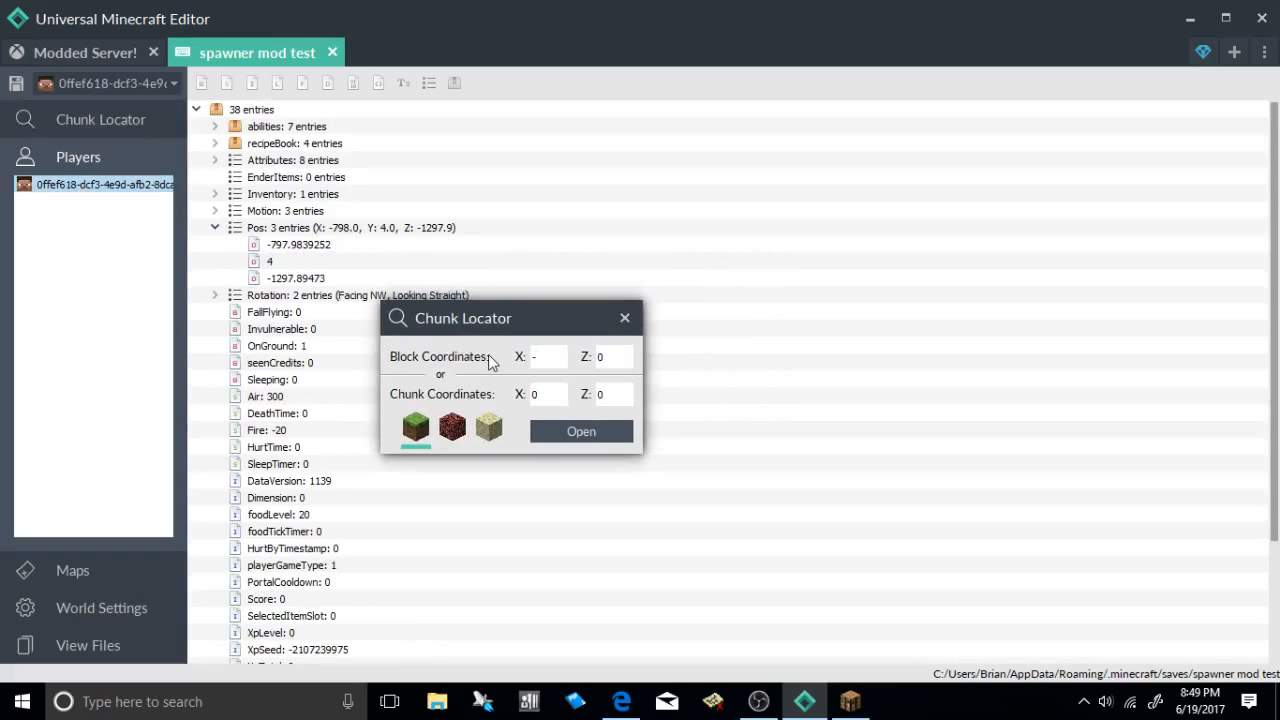
{"action": "type", "text": "-78"}
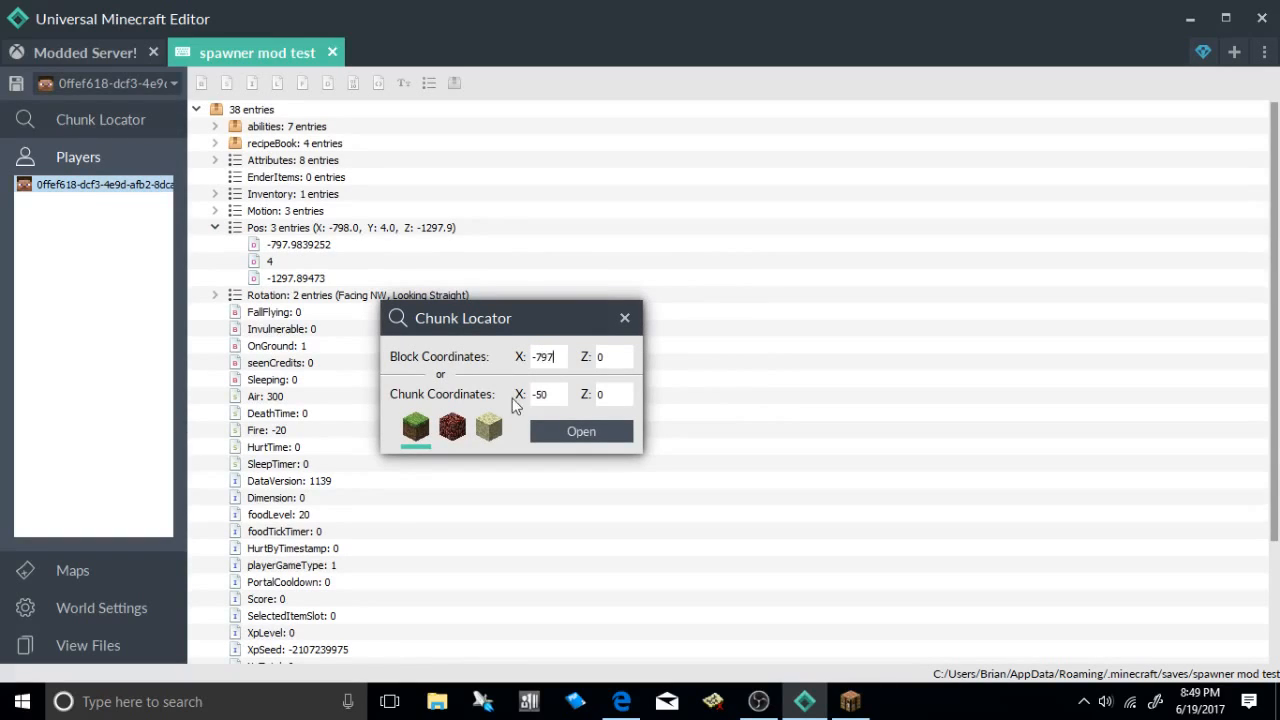
{"action": "left_click", "coordinate": [605, 357]}
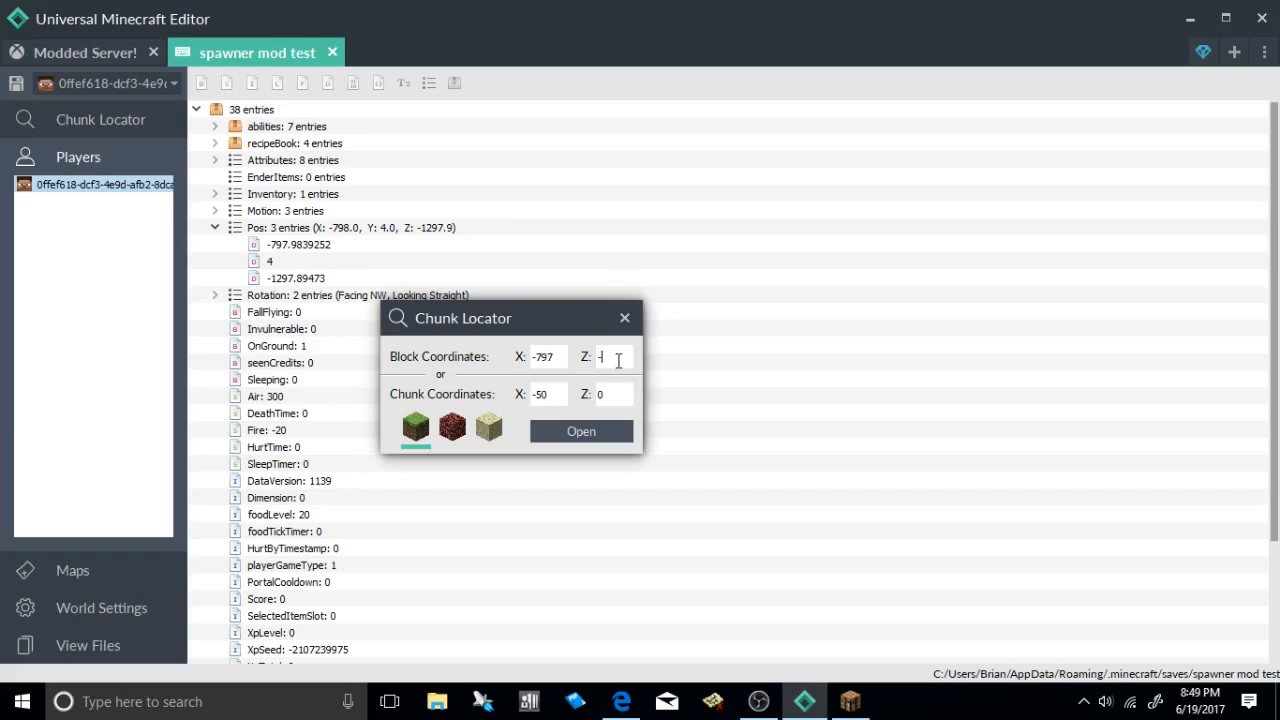
{"action": "type", "text": "-1297"}
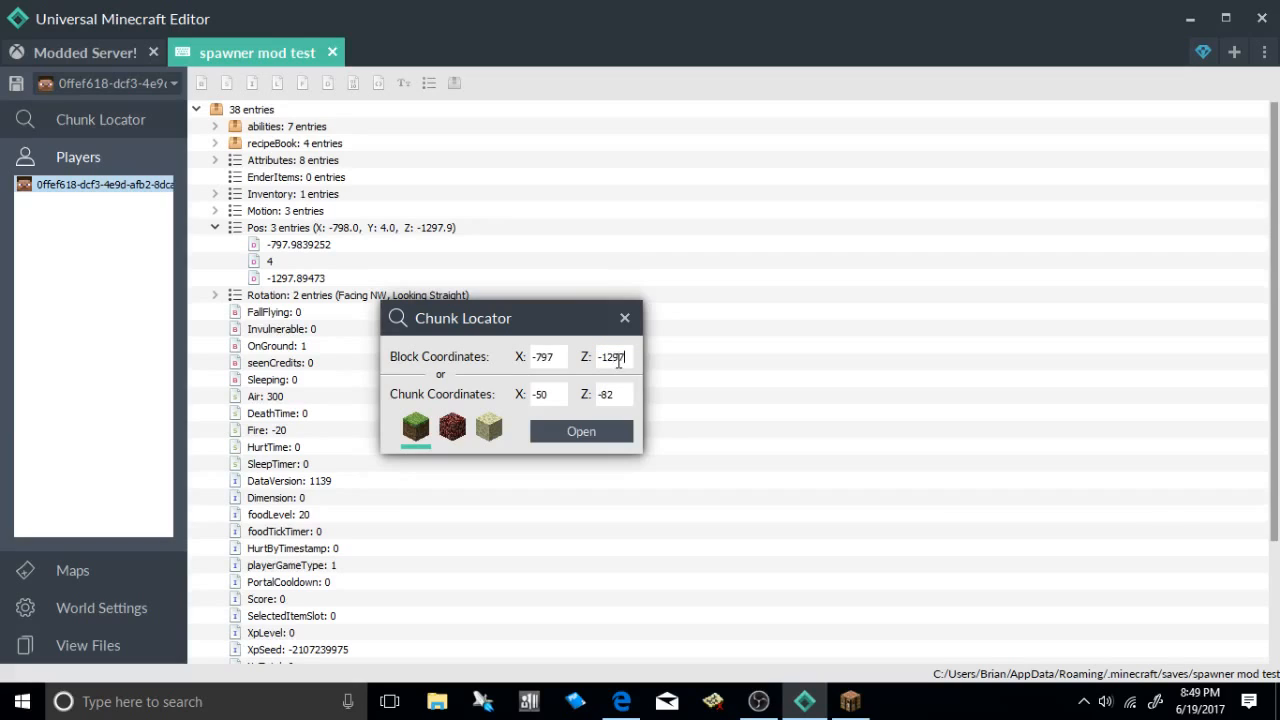
{"action": "left_click", "coordinate": [581, 431]}
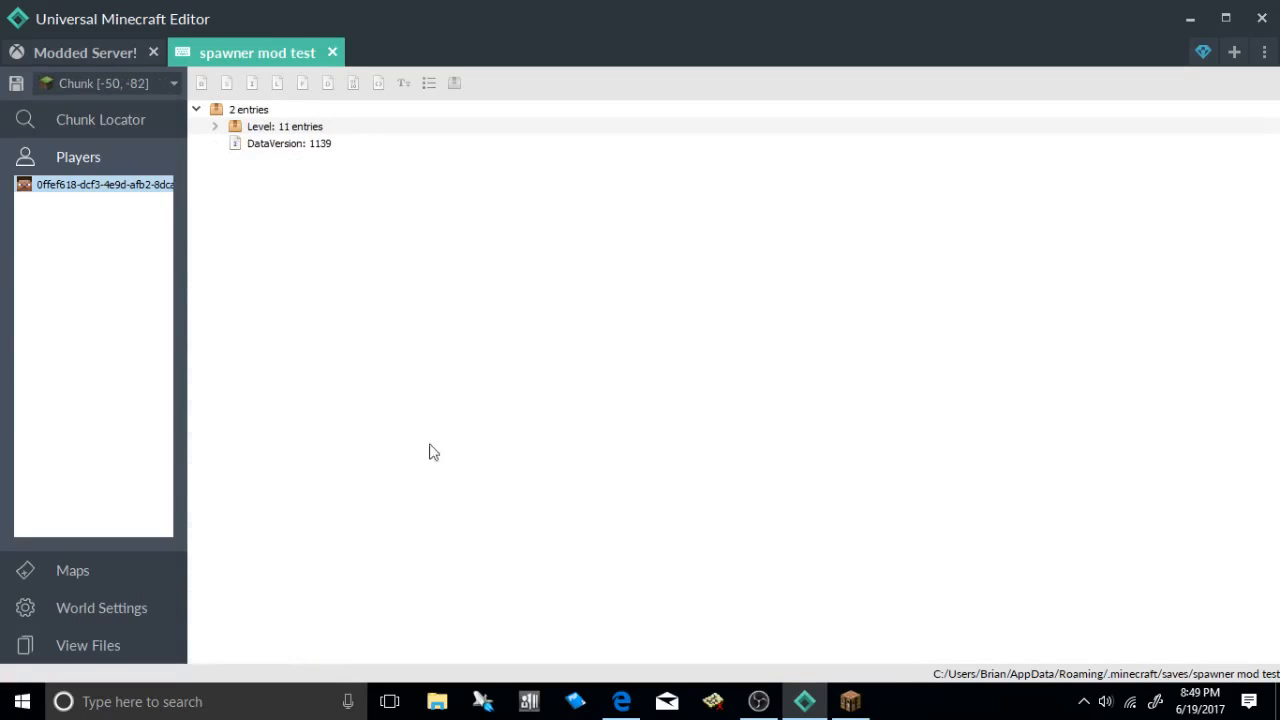
- Expand the chunk's Entities and the villager's Offers, showing its 2 trade recipes
{"action": "left_click", "coordinate": [85, 52]}
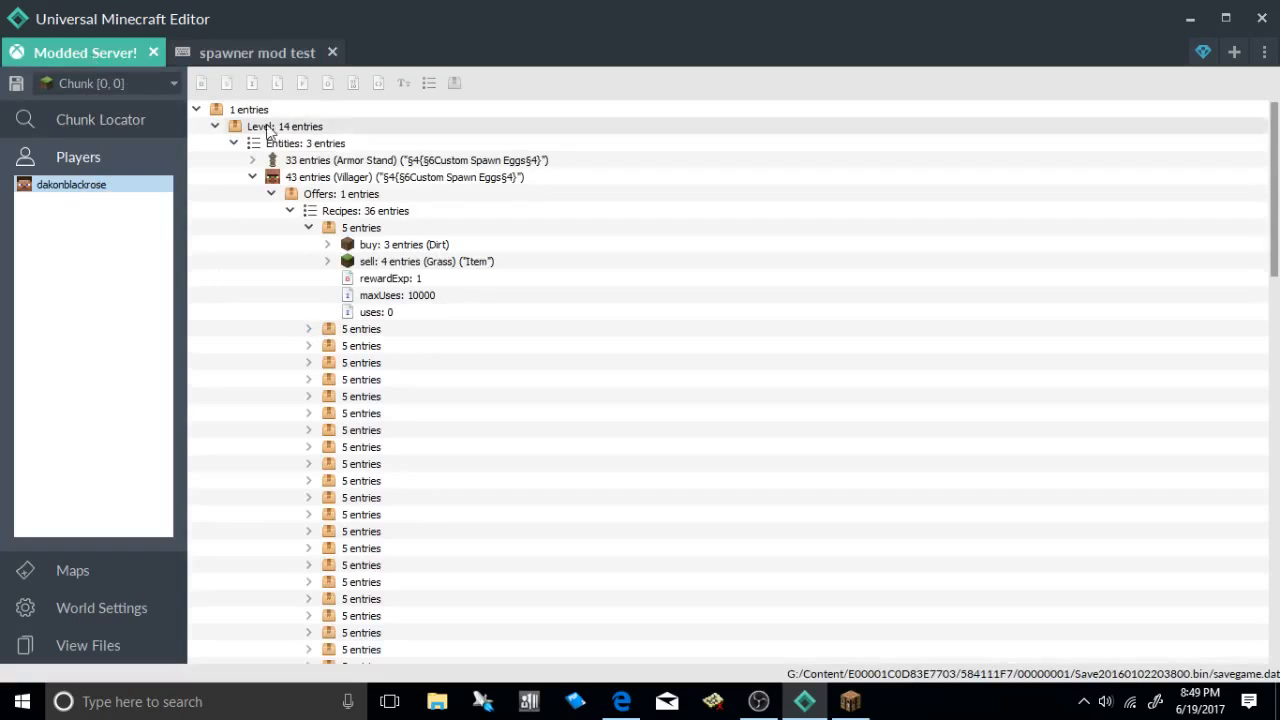
{"action": "left_click", "coordinate": [257, 52]}
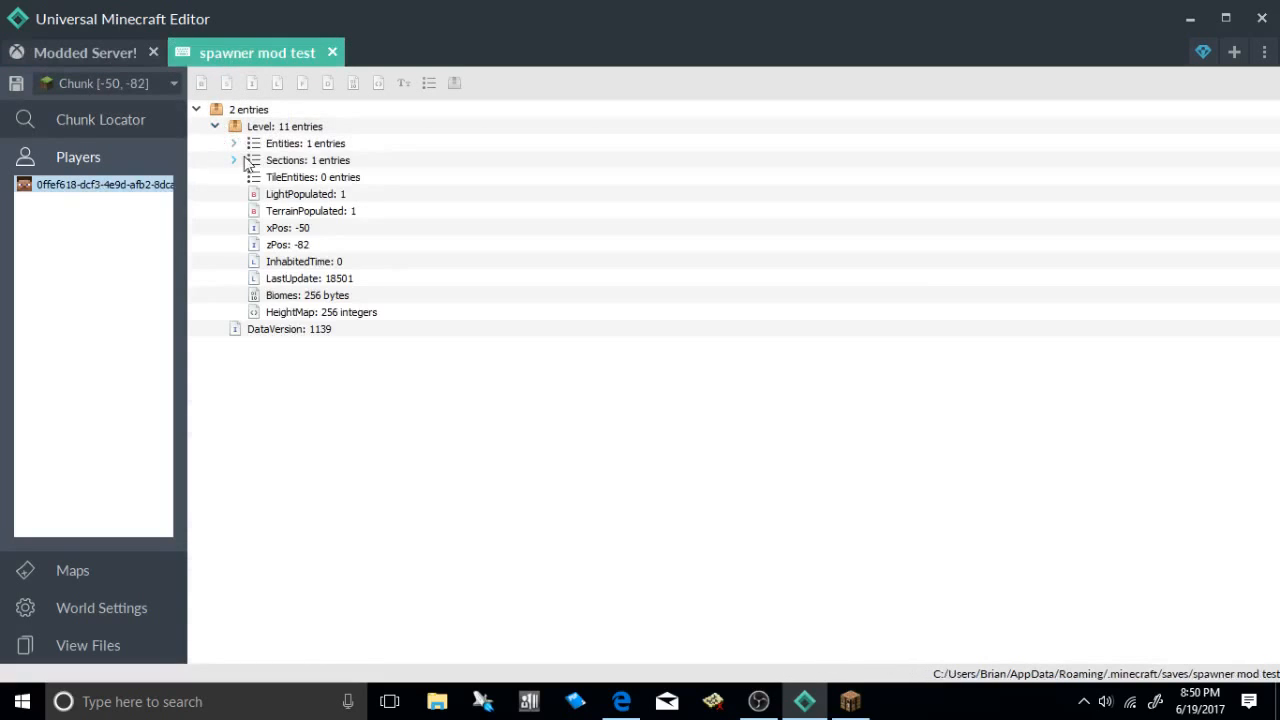
{"action": "left_click", "coordinate": [233, 143]}
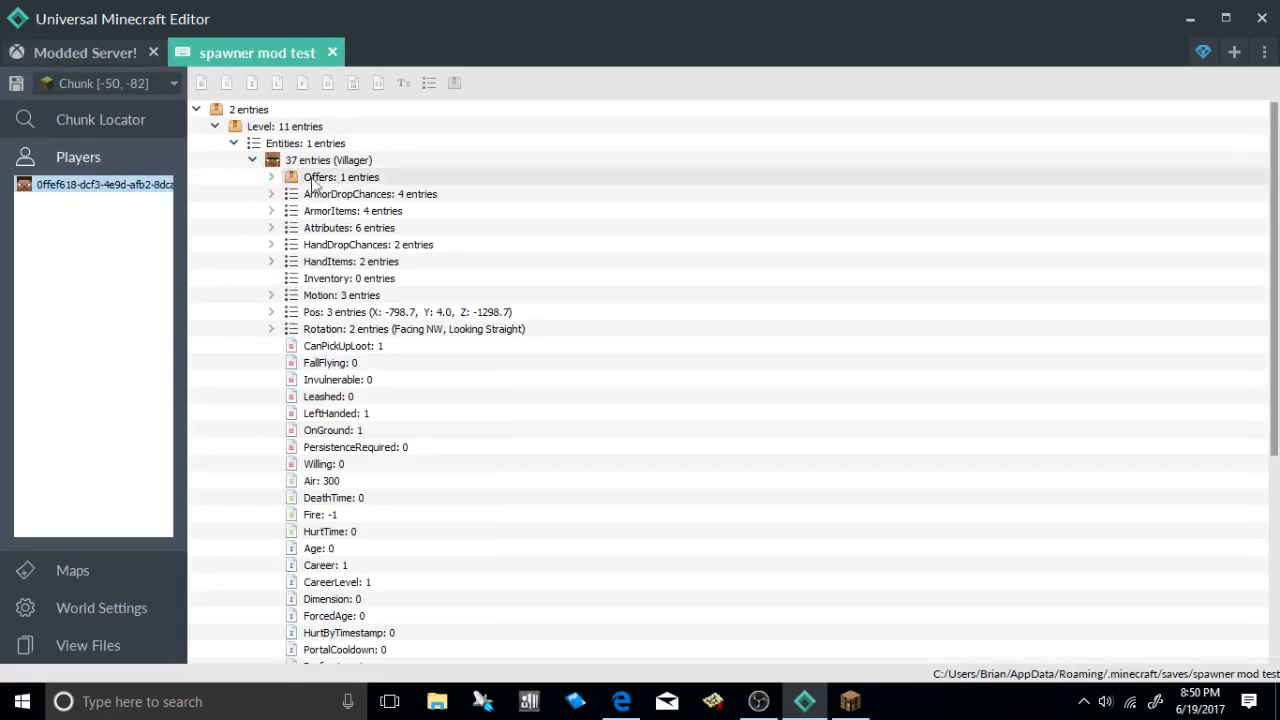
{"action": "left_click", "coordinate": [270, 177]}
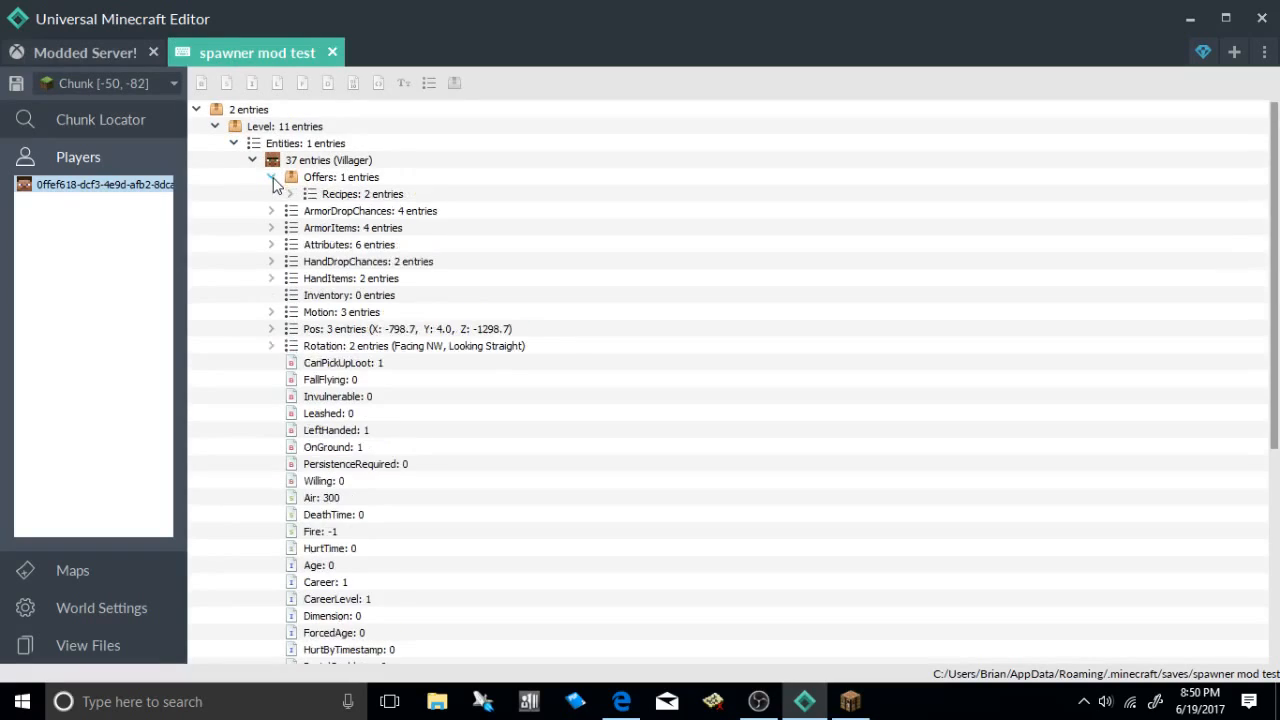
{"action": "right_click", "coordinate": [328, 160]}
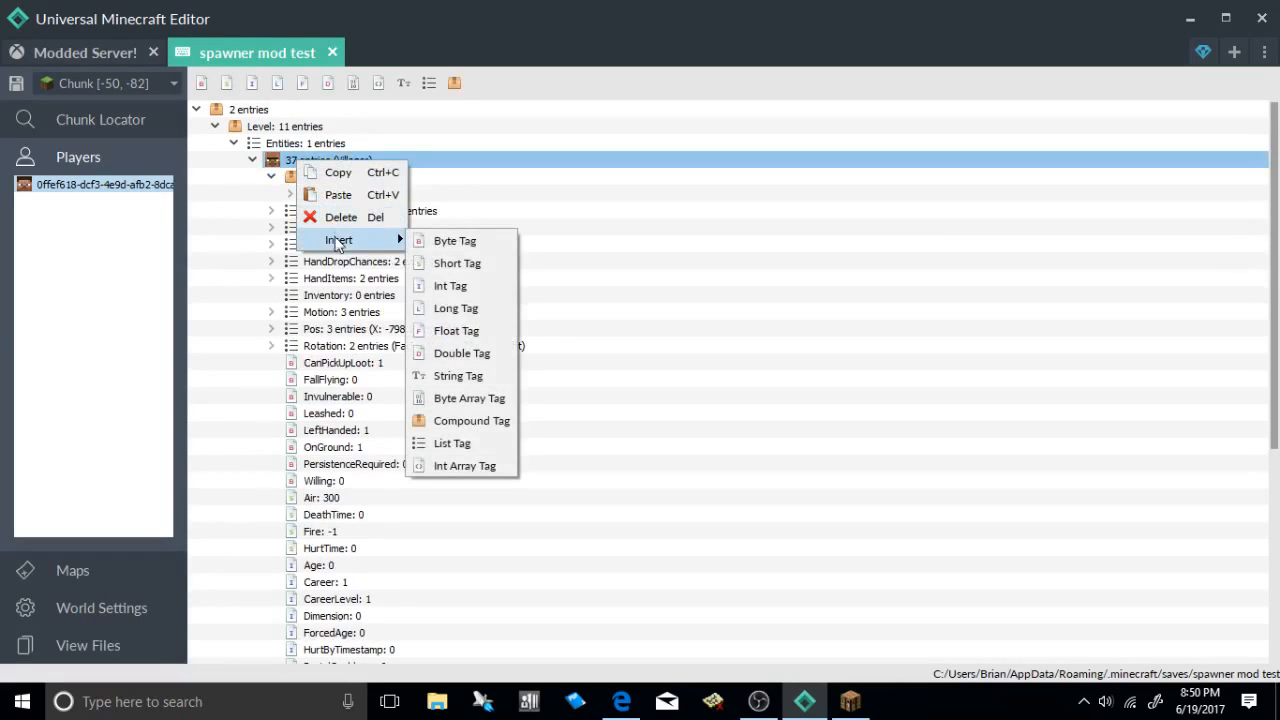
{"action": "left_click", "coordinate": [85, 52]}
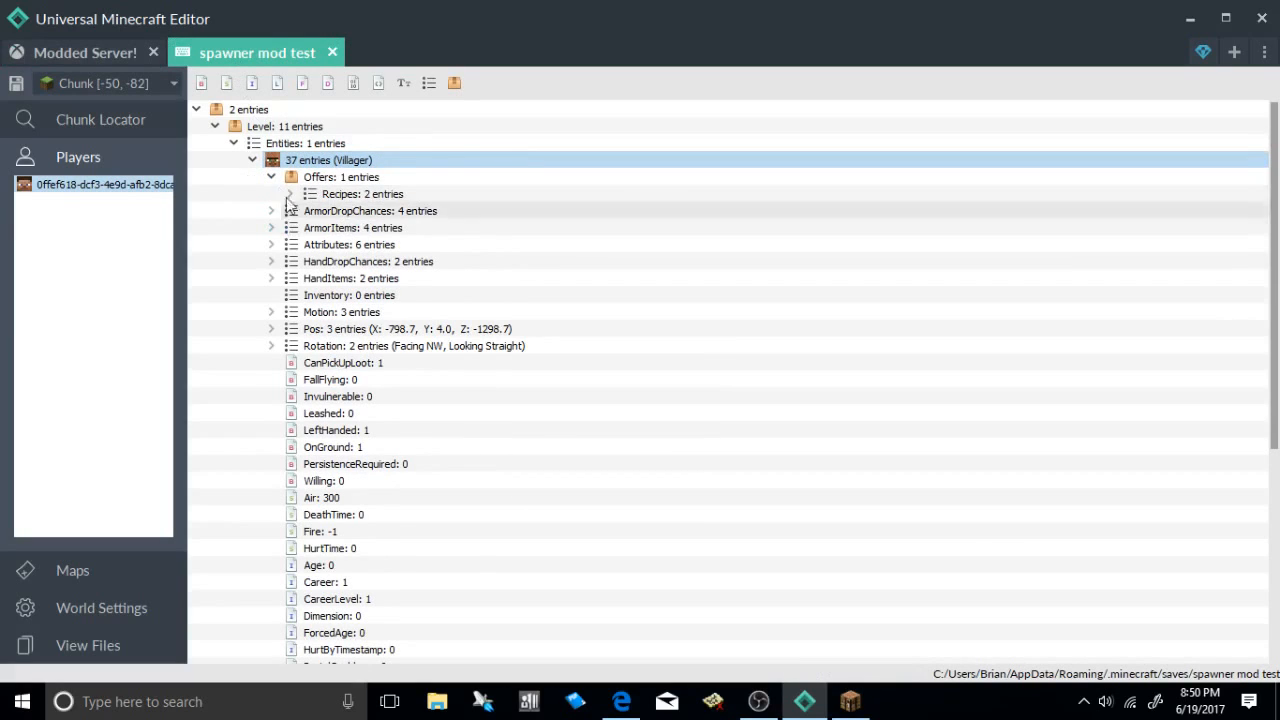
- Change the first recipe's items to buy Leather and sell Fire Charge
{"action": "left_click", "coordinate": [289, 193]}
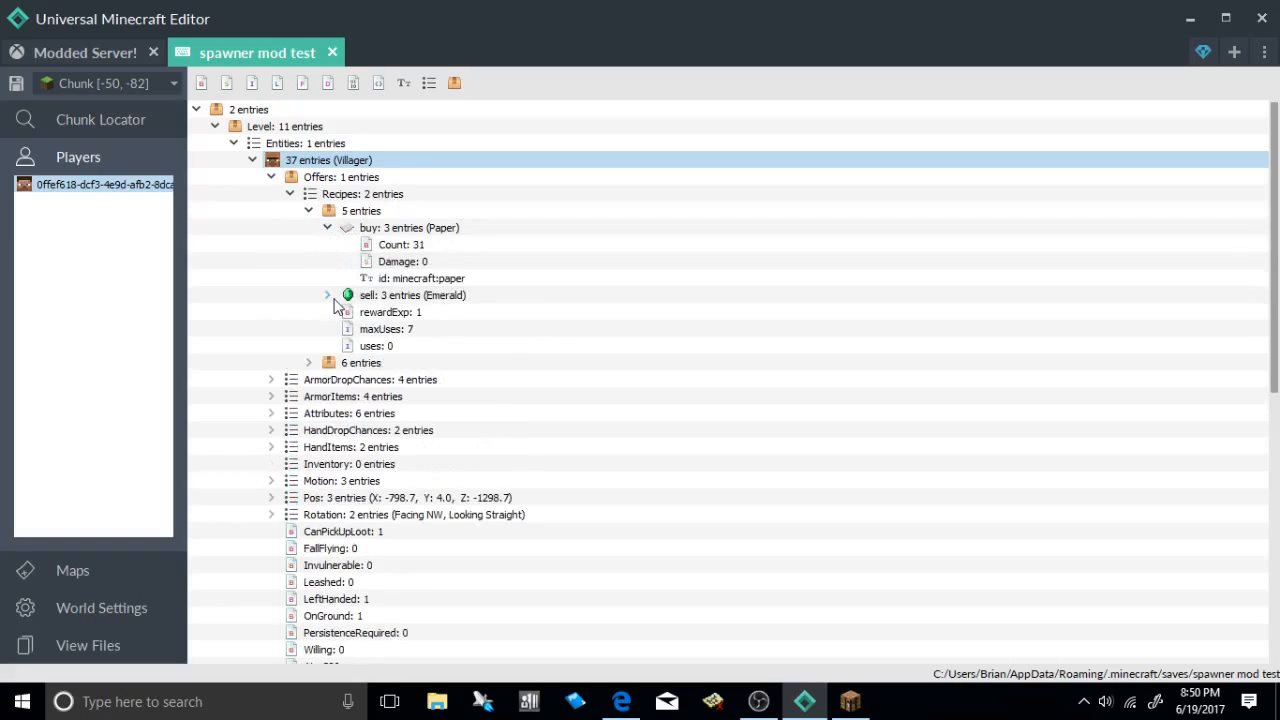
{"action": "right_click", "coordinate": [409, 227]}
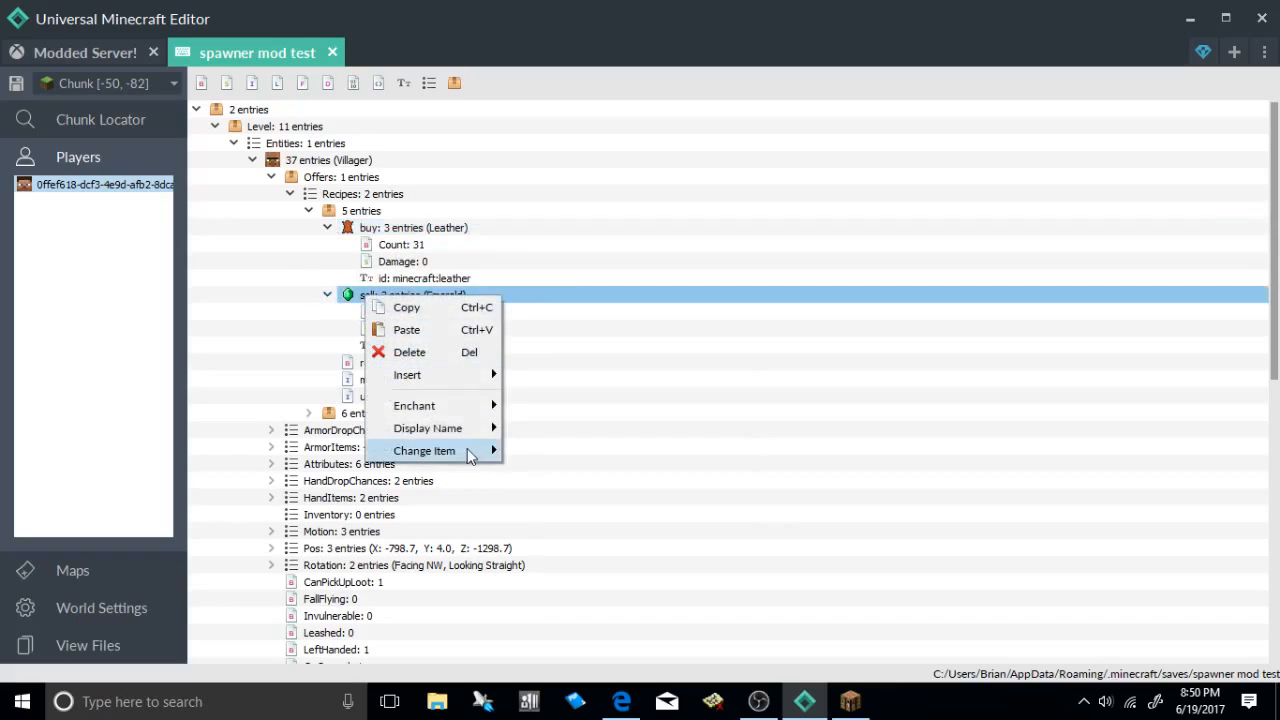
{"action": "left_click", "coordinate": [424, 450]}
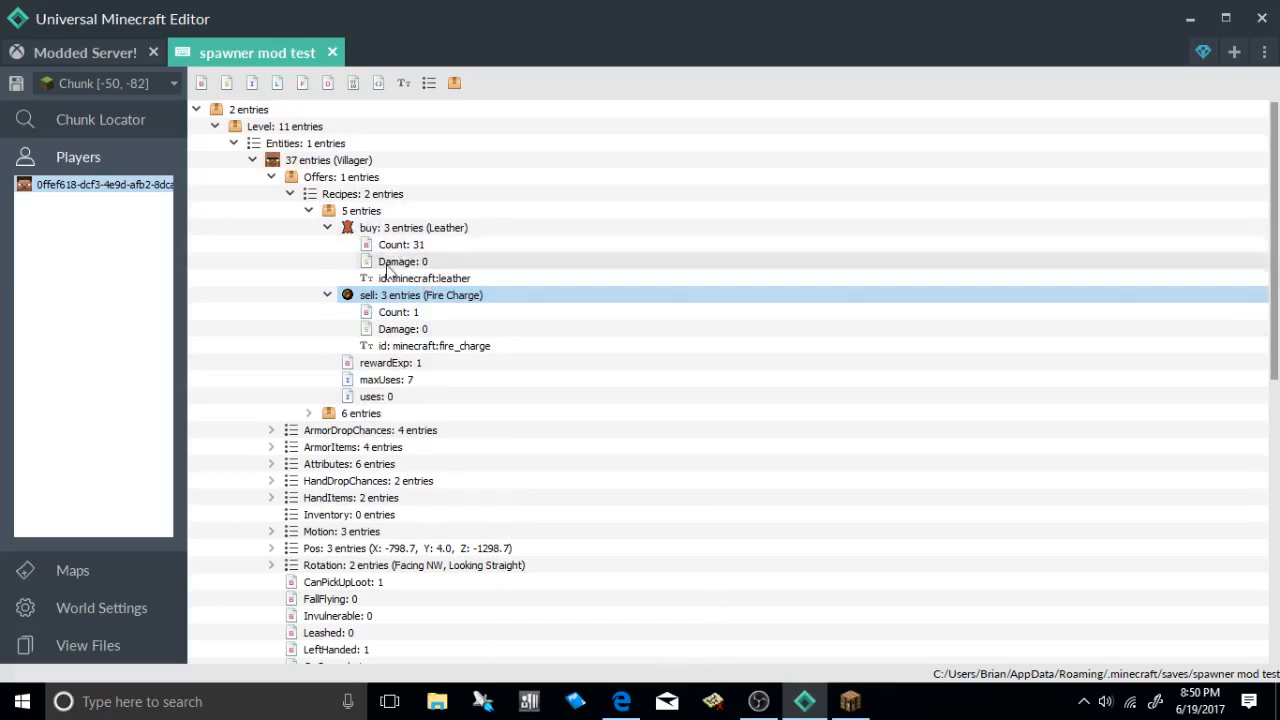
{"action": "mouse_move", "coordinate": [378, 287]}
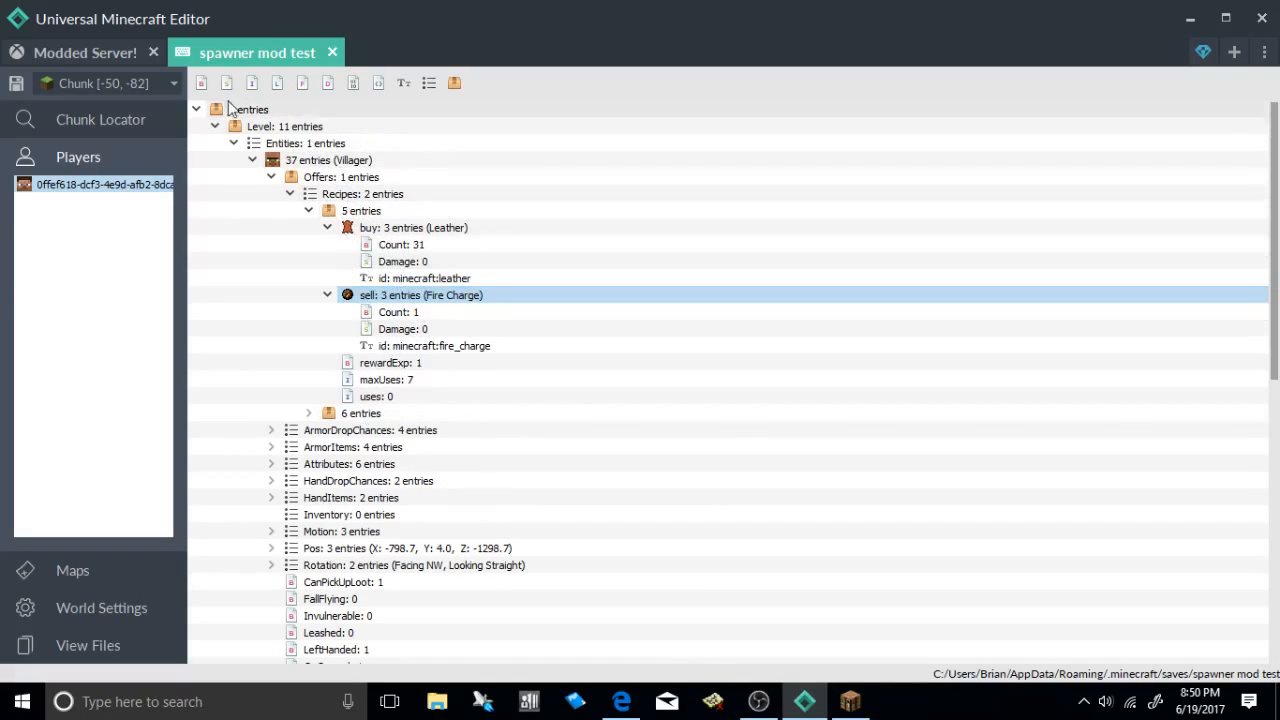
{"action": "left_click", "coordinate": [84, 52]}
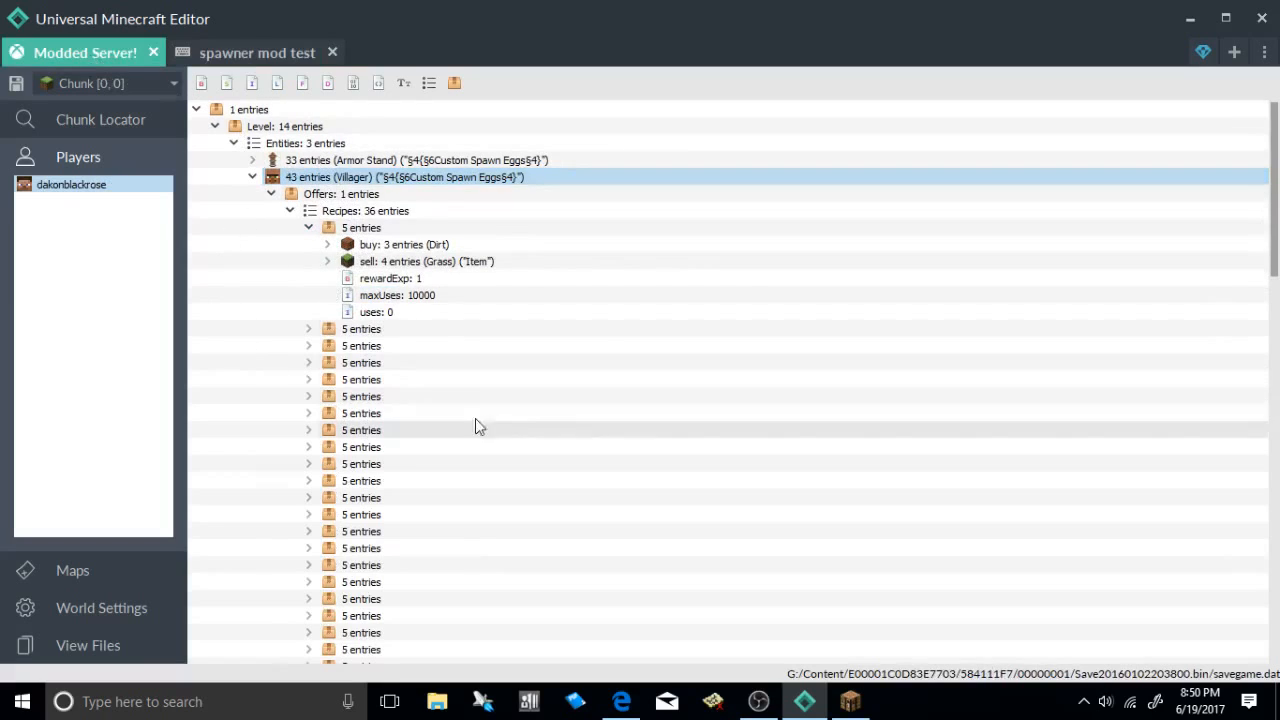
{"action": "mouse_move", "coordinate": [365, 112]}
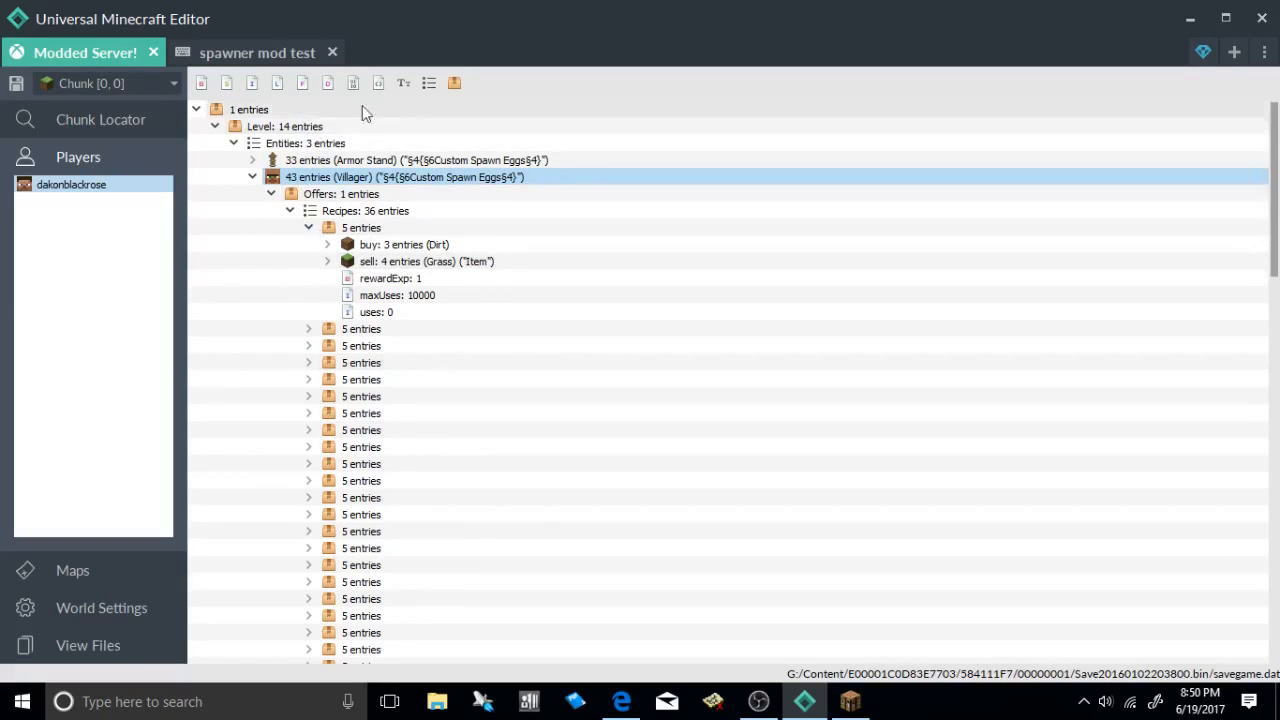
{"action": "mouse_move", "coordinate": [482, 335]}
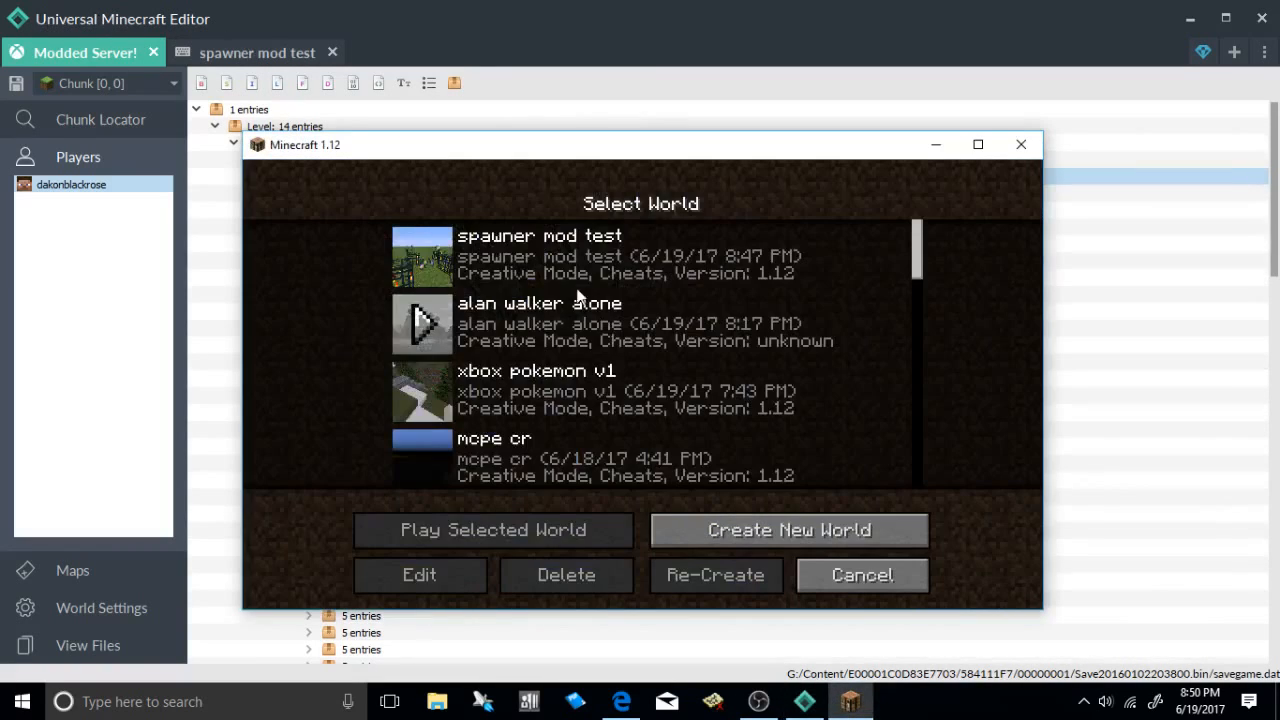
- Select spawner mod test and play the selected world
{"action": "left_click", "coordinate": [493, 530]}
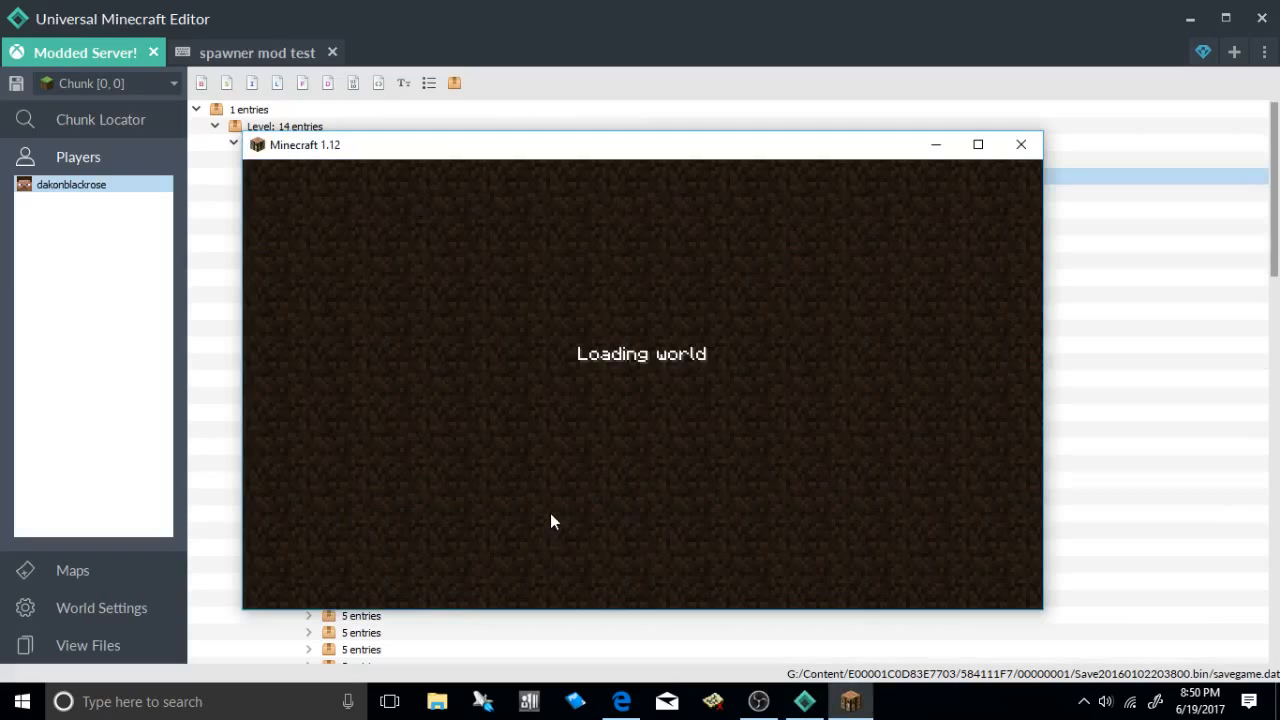